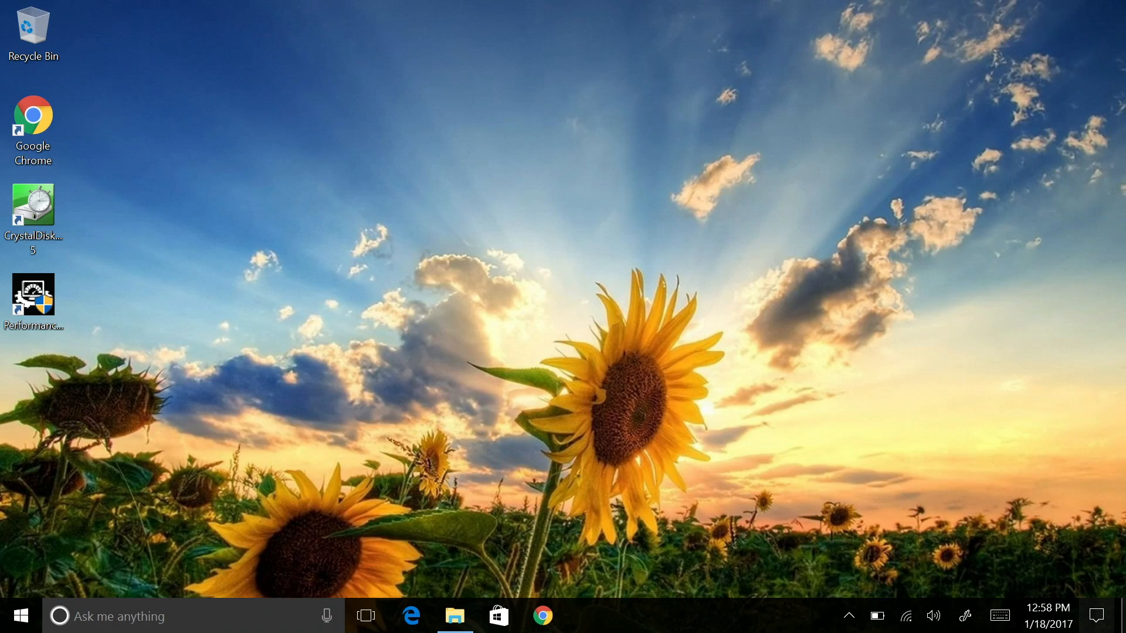
- Switch Windows into tablet mode from the Action Center quick actions
{"action": "left_click", "coordinate": [1097, 616]}
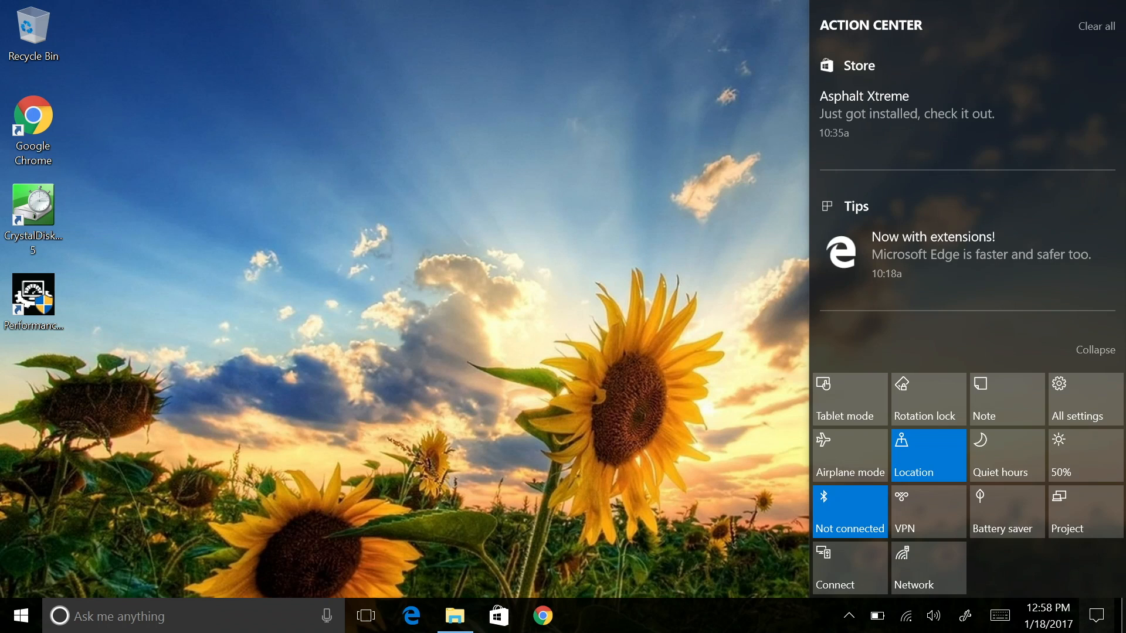
{"action": "left_click", "coordinate": [729, 91]}
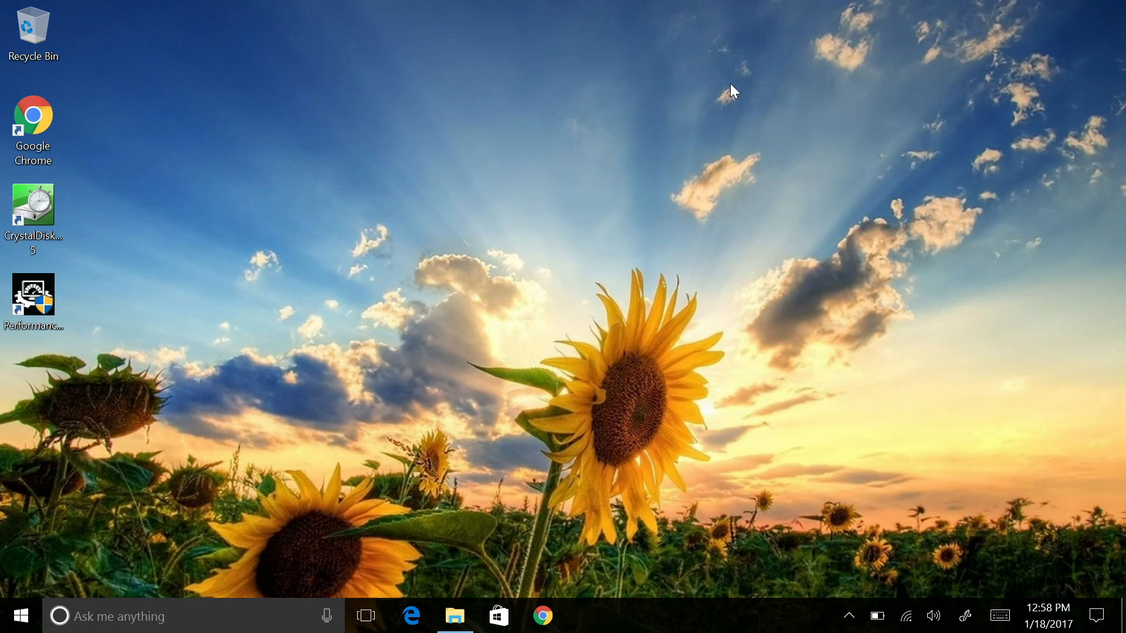
{"action": "left_click", "coordinate": [1099, 614]}
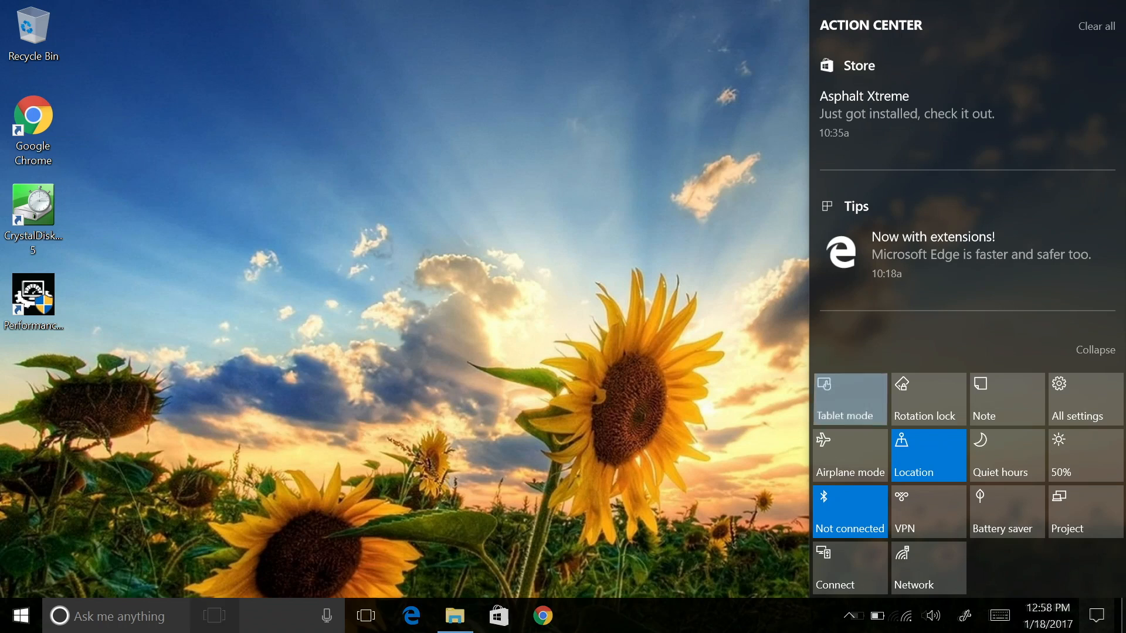
{"action": "left_click", "coordinate": [848, 398]}
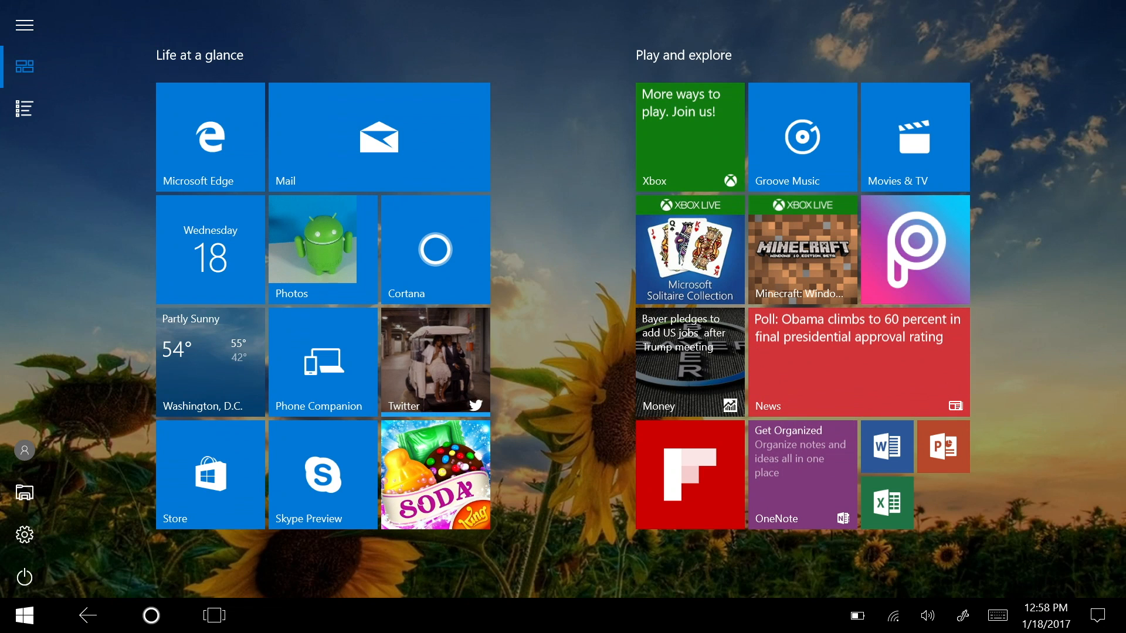
- Switch tablet mode back off so the desktop Start menu shows again
{"action": "left_click", "coordinate": [1097, 613]}
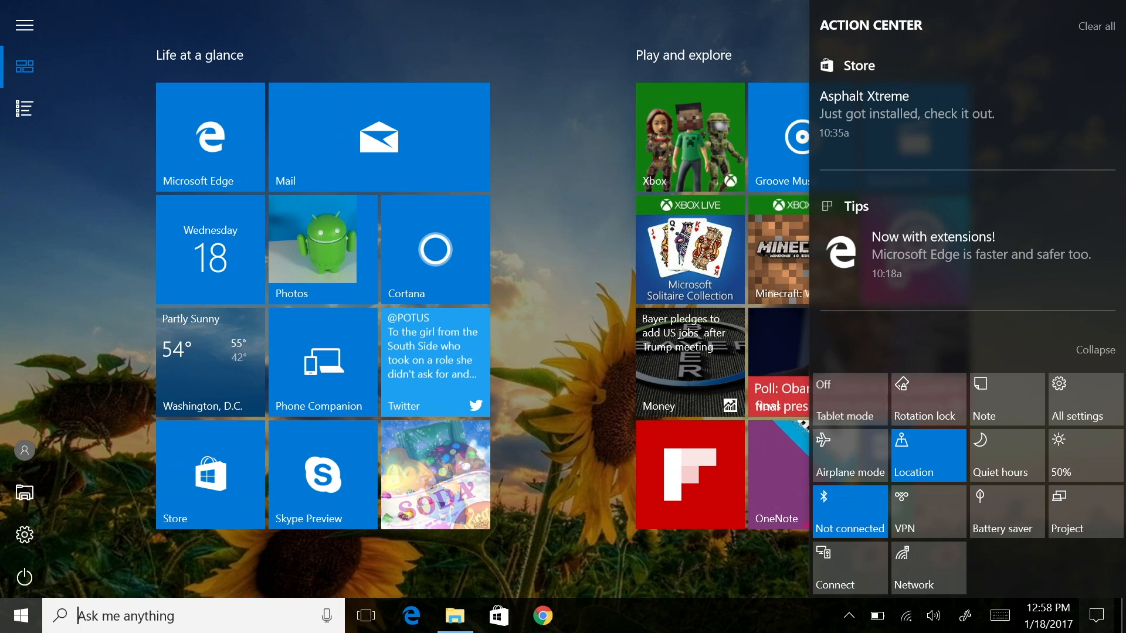
{"action": "left_click", "coordinate": [25, 26]}
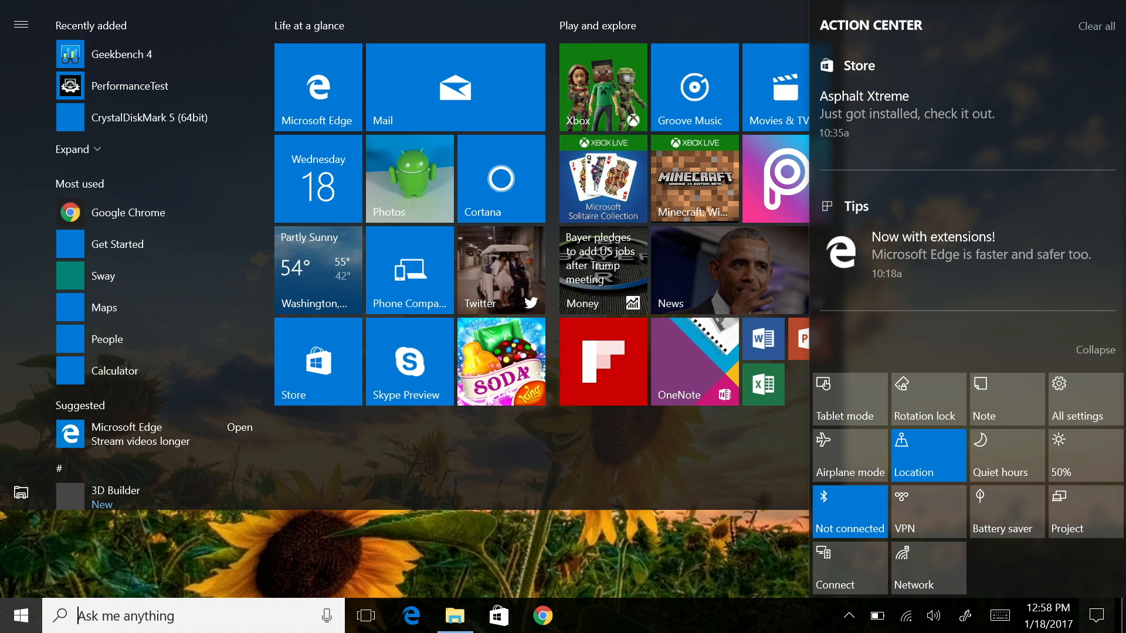
{"action": "left_click", "coordinate": [1101, 612]}
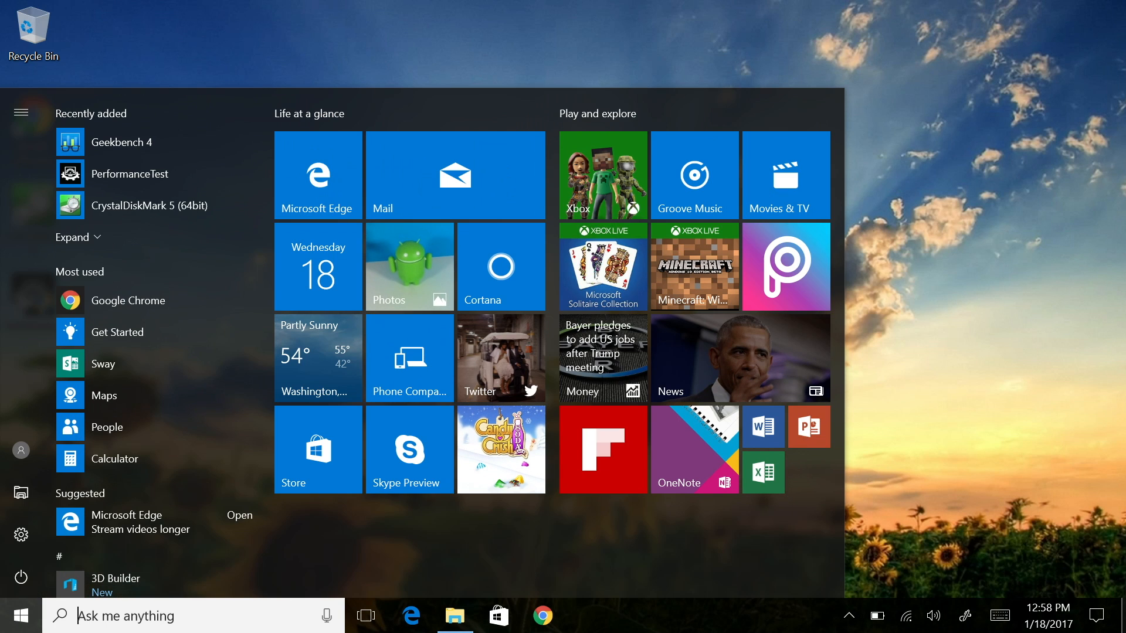
{"action": "left_click", "coordinate": [20, 533]}
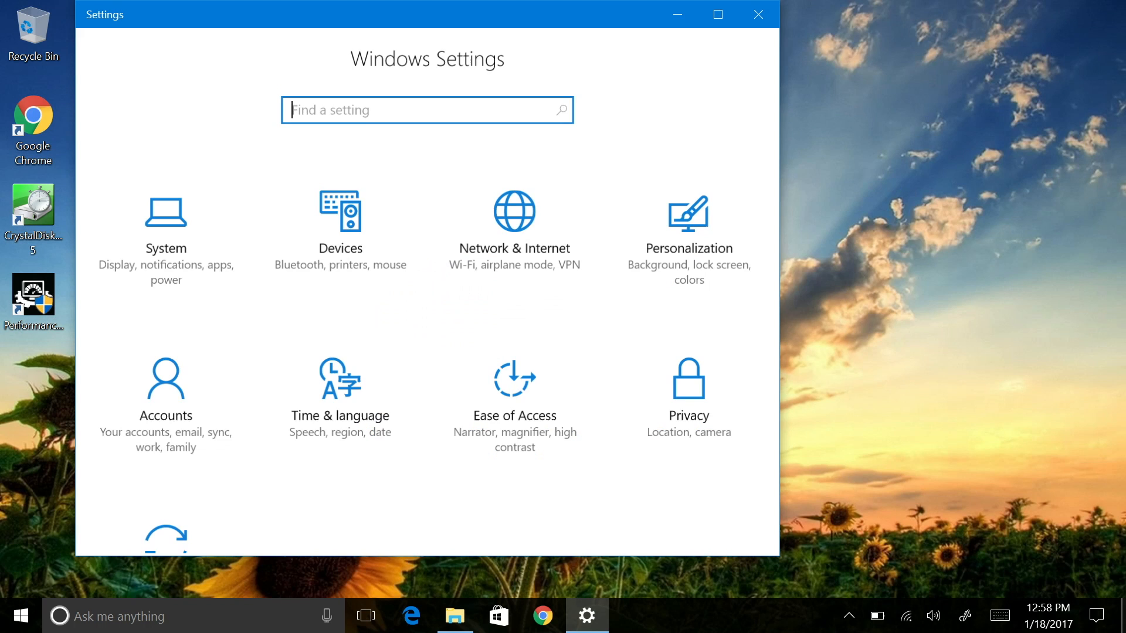
{"action": "scroll", "scroll_direction": "down", "scroll_amount": 3}
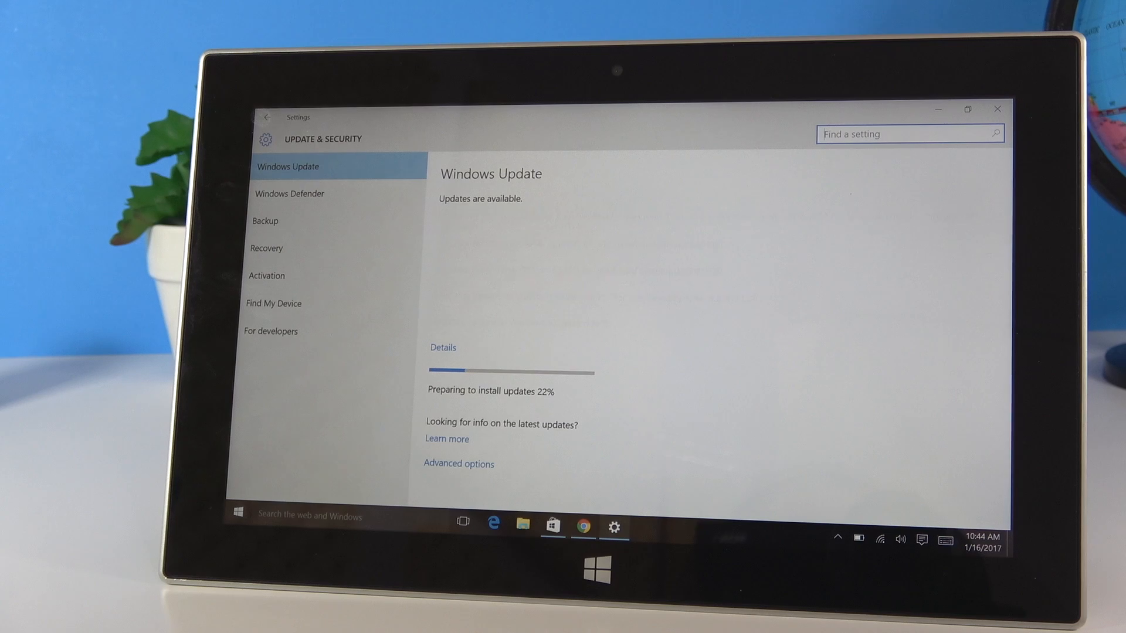
{"action": "left_click", "coordinate": [443, 347]}
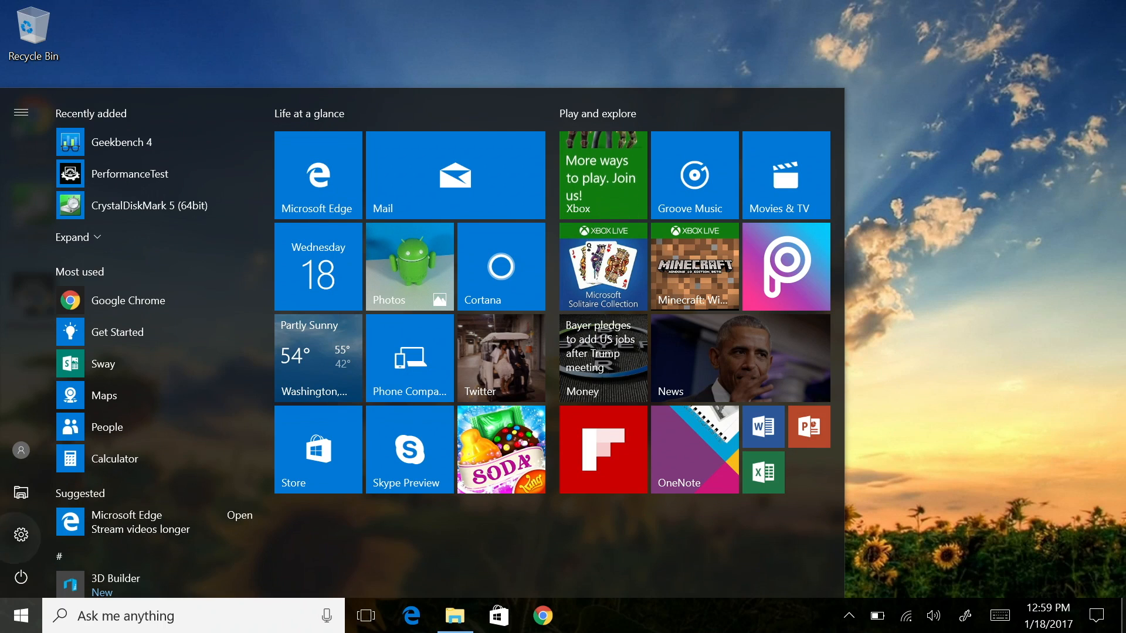
- Review the System Display, Battery and Storage pages in Settings, then close the window
{"action": "left_click", "coordinate": [20, 535]}
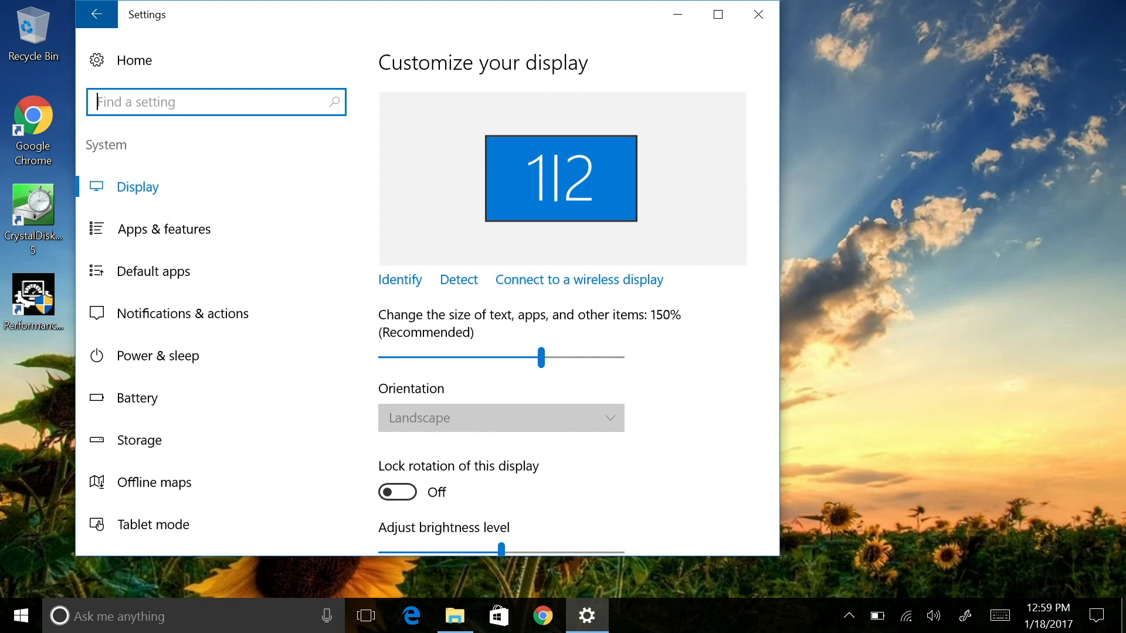
{"action": "left_click", "coordinate": [138, 399]}
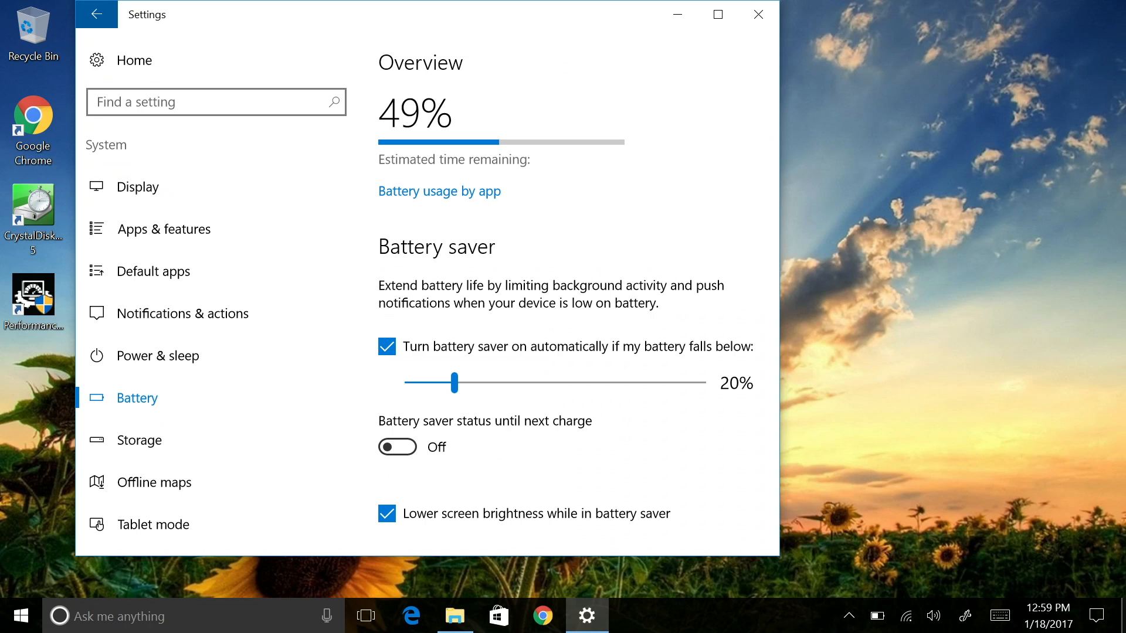
{"action": "left_click", "coordinate": [139, 440]}
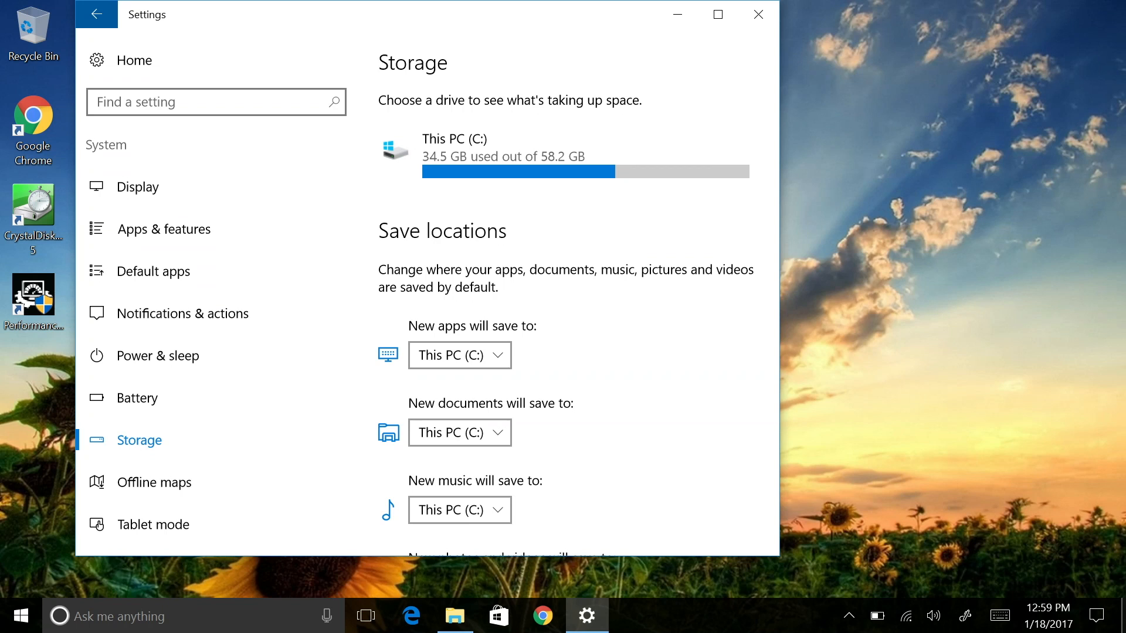
{"action": "left_click", "coordinate": [757, 15]}
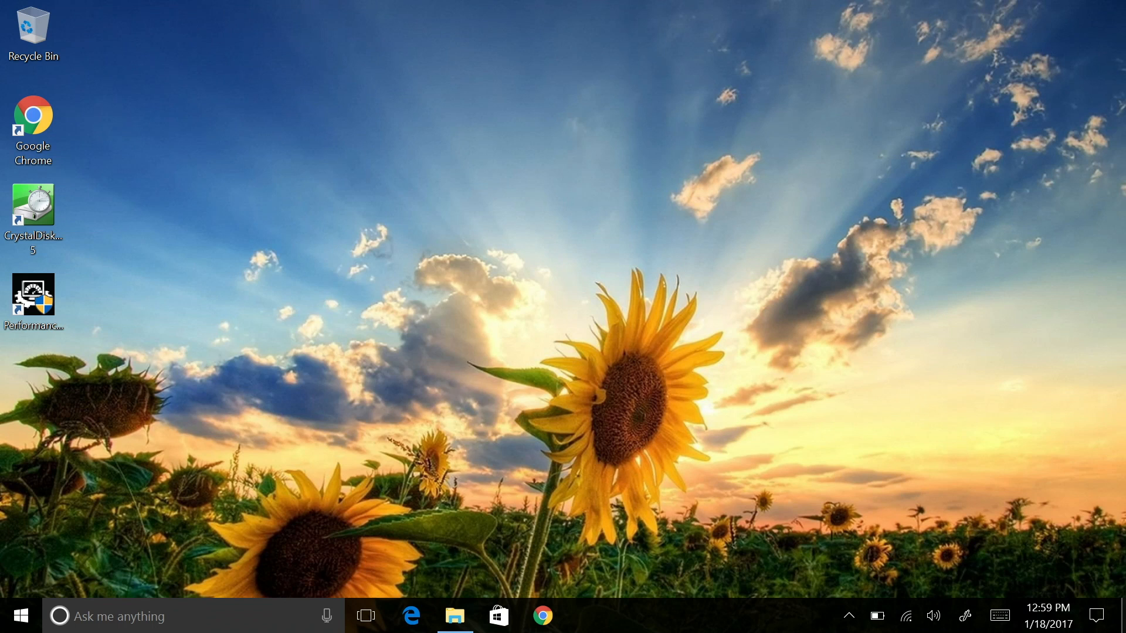
- Launch PerformanceTest 9.0 from its desktop shortcut to see the PassMark Rating
{"action": "double_click", "coordinate": [33, 295]}
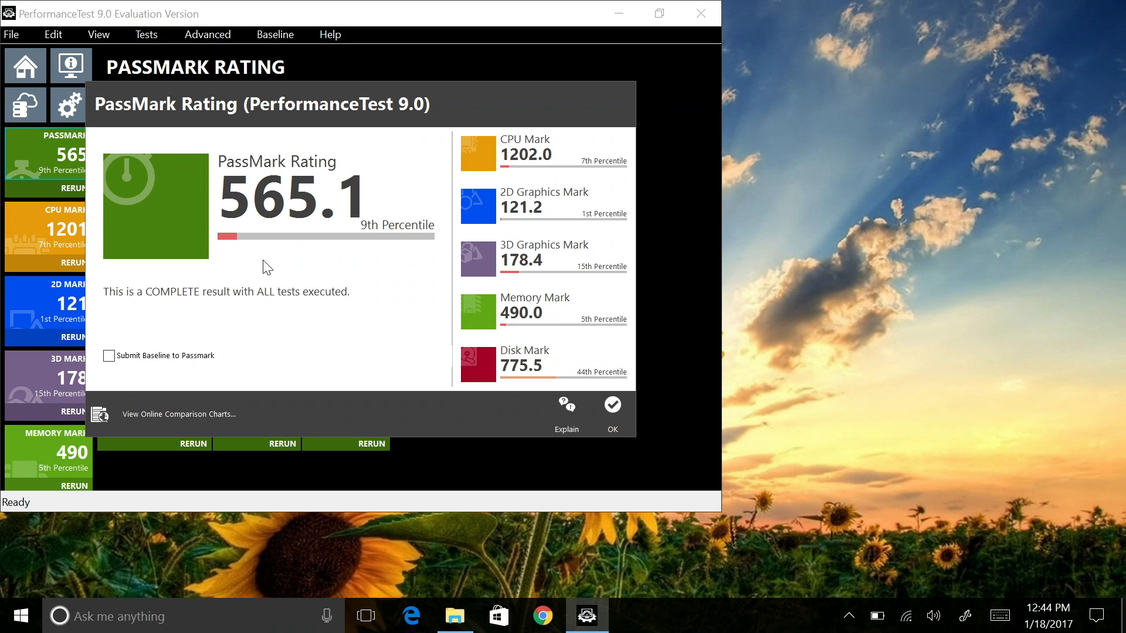
{"action": "mouse_move", "coordinate": [239, 223]}
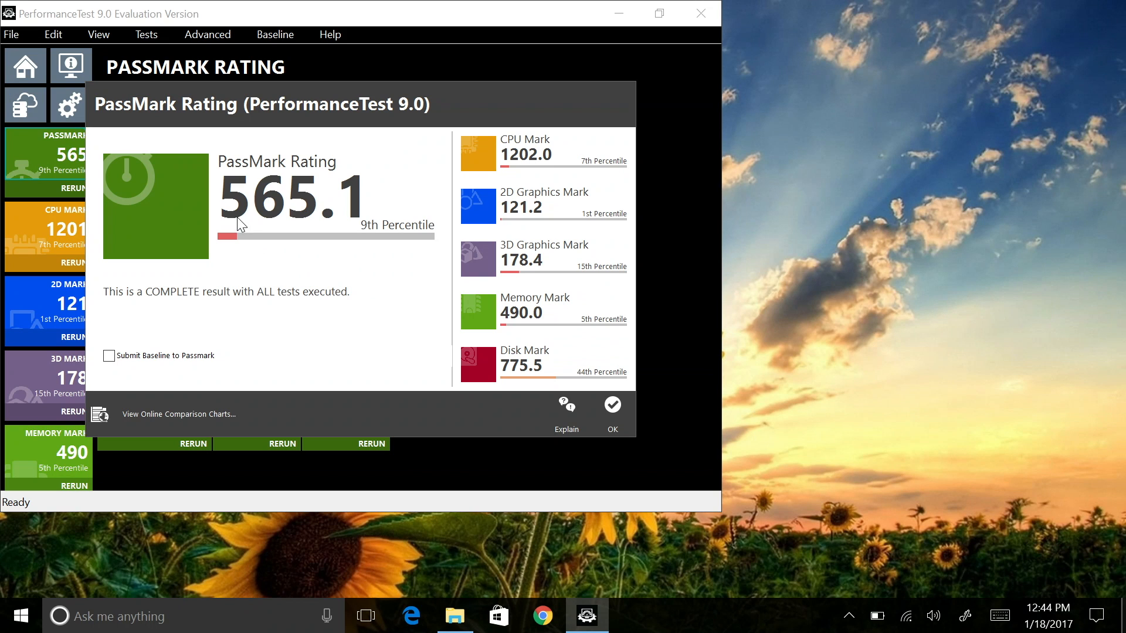
{"action": "mouse_move", "coordinate": [304, 233]}
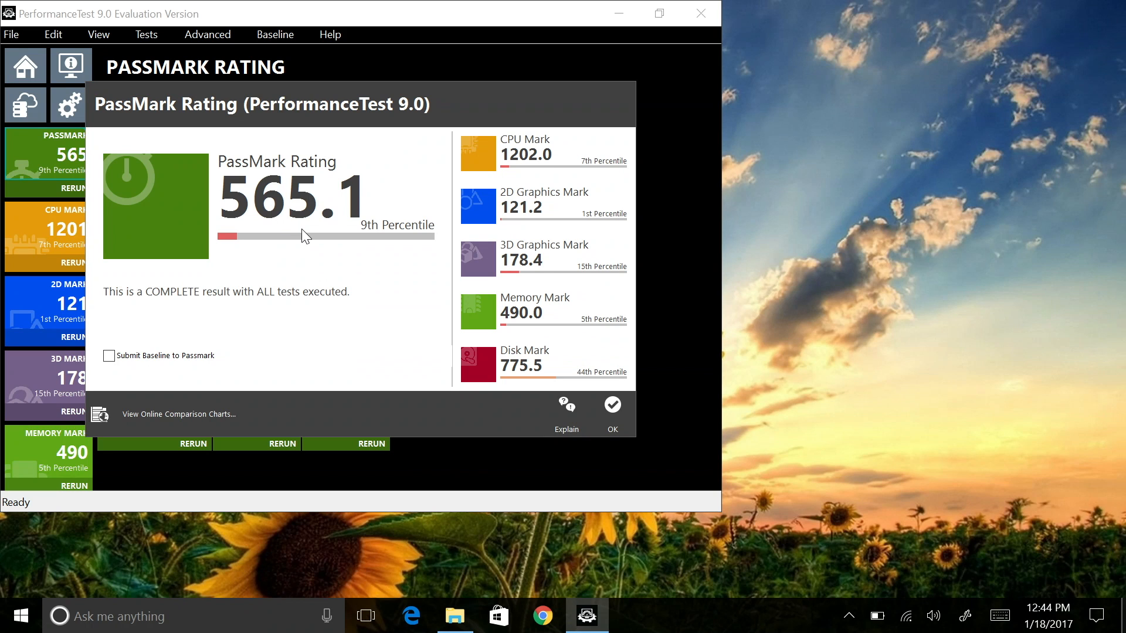
{"action": "mouse_move", "coordinate": [329, 238]}
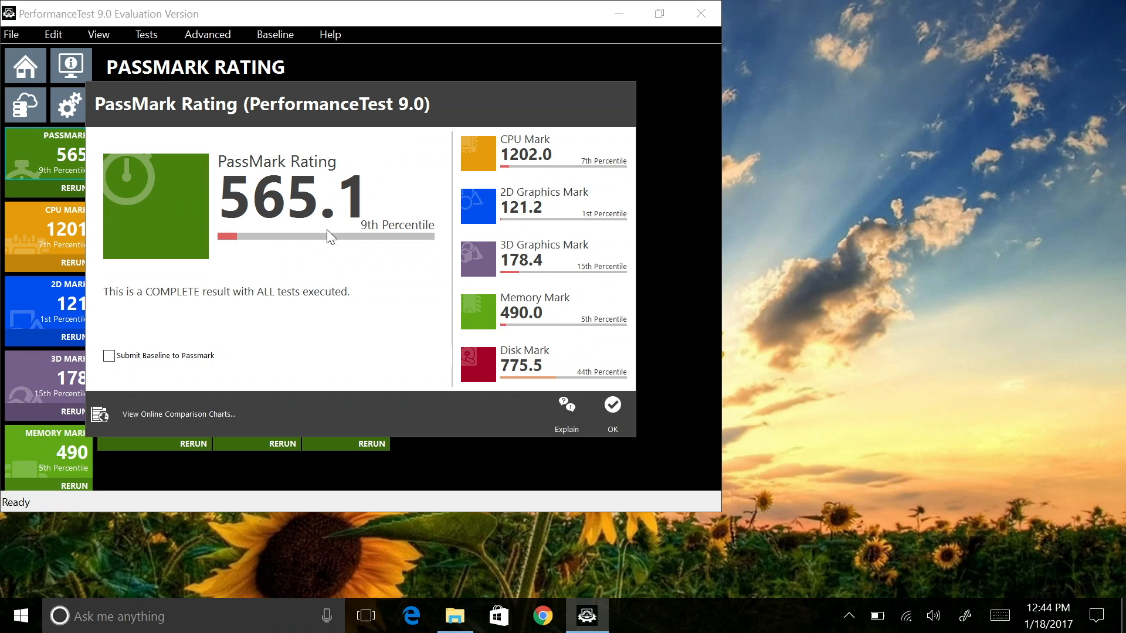
{"action": "mouse_move", "coordinate": [612, 404]}
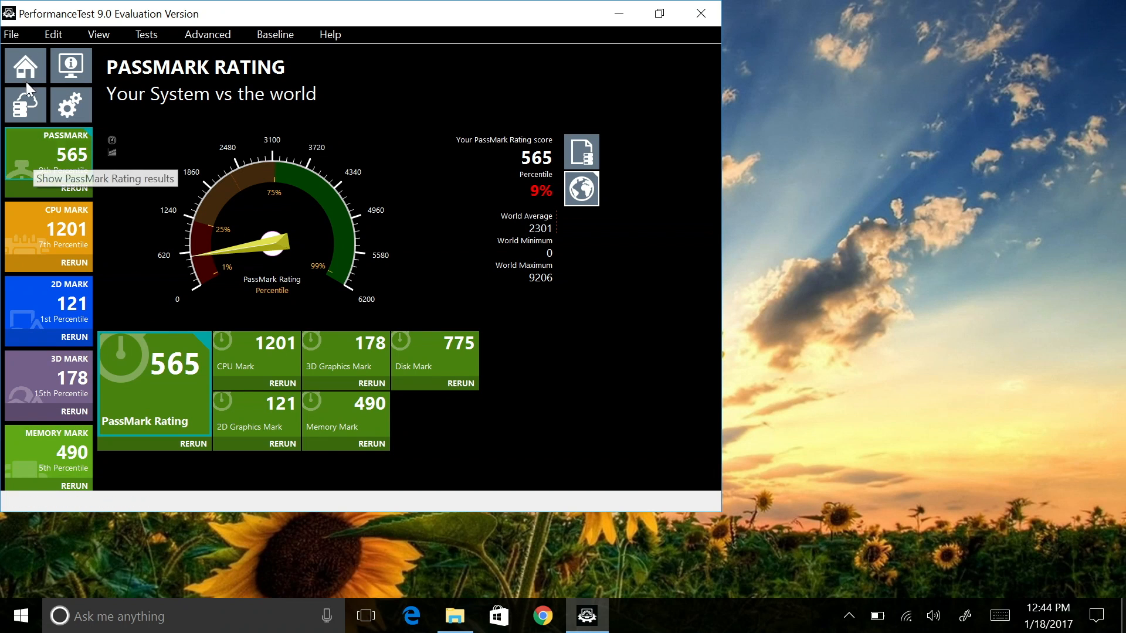
- Maximize the PerformanceTest home view and check the video card details
{"action": "left_click", "coordinate": [23, 70]}
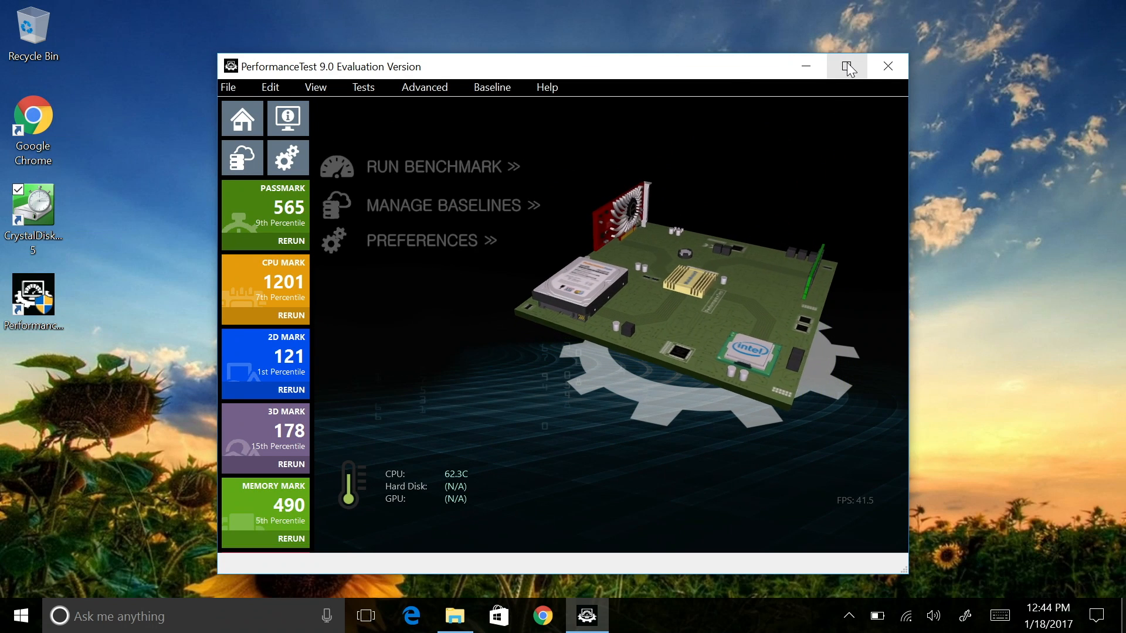
{"action": "left_click", "coordinate": [846, 66]}
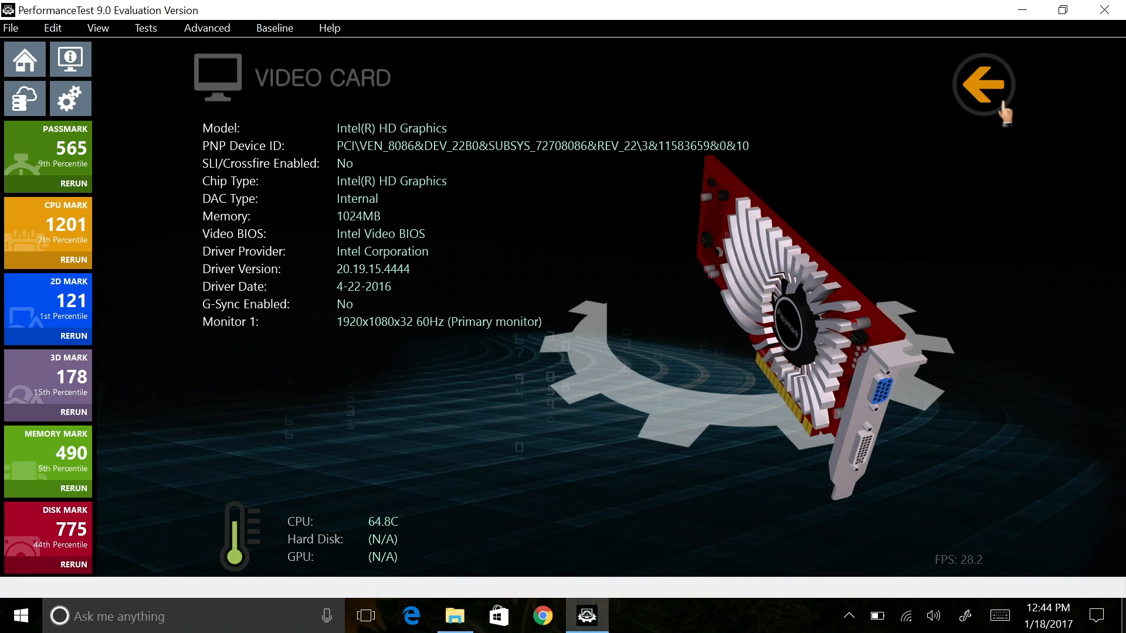
{"action": "left_click", "coordinate": [982, 84]}
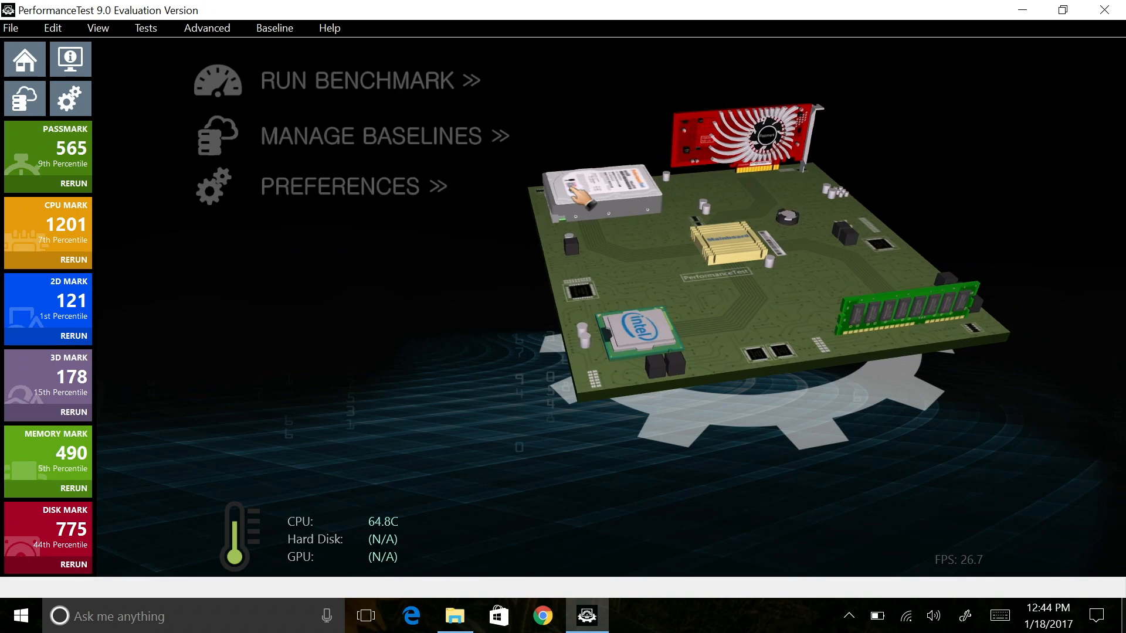
- View the CPU and RAM module details on the 3D motherboard, returning home each time
{"action": "left_click", "coordinate": [594, 193]}
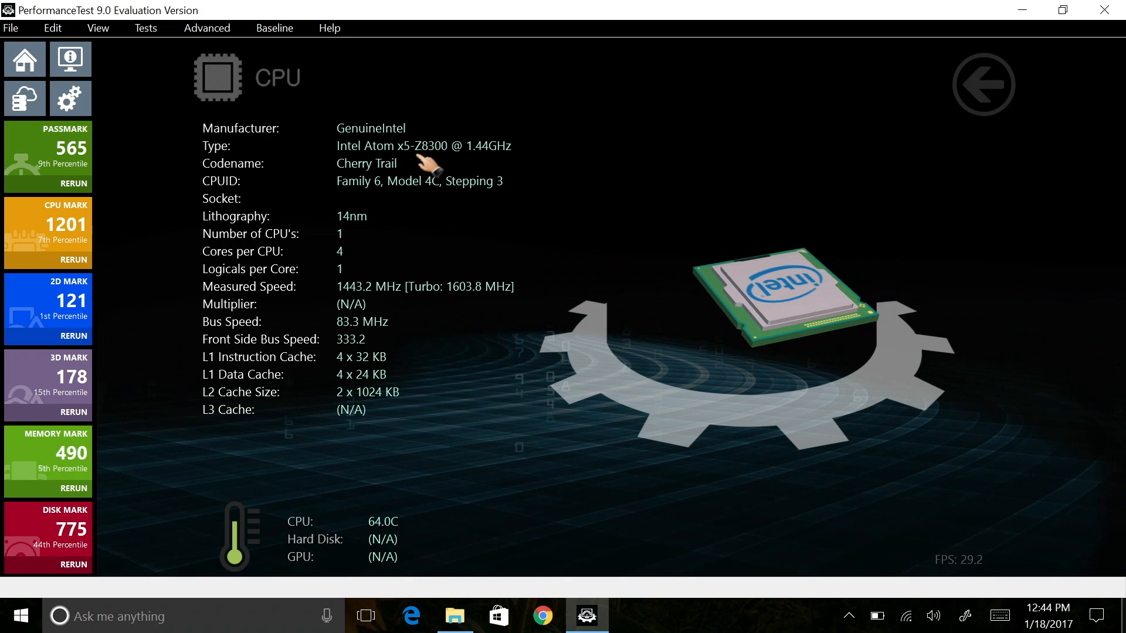
{"action": "mouse_move", "coordinate": [984, 85]}
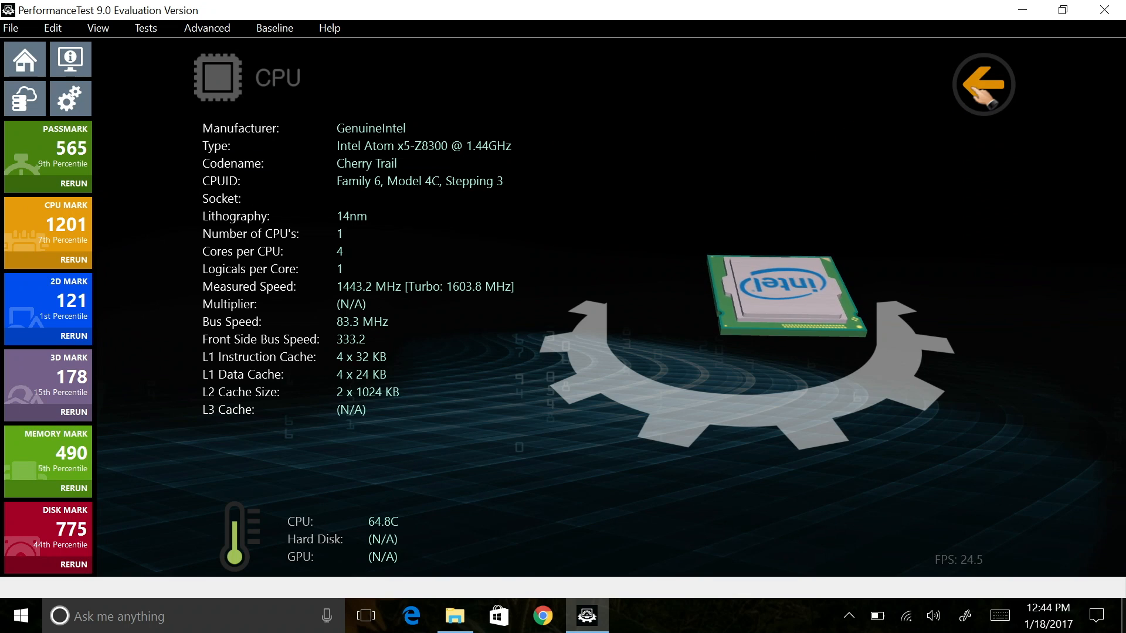
{"action": "left_click", "coordinate": [982, 84]}
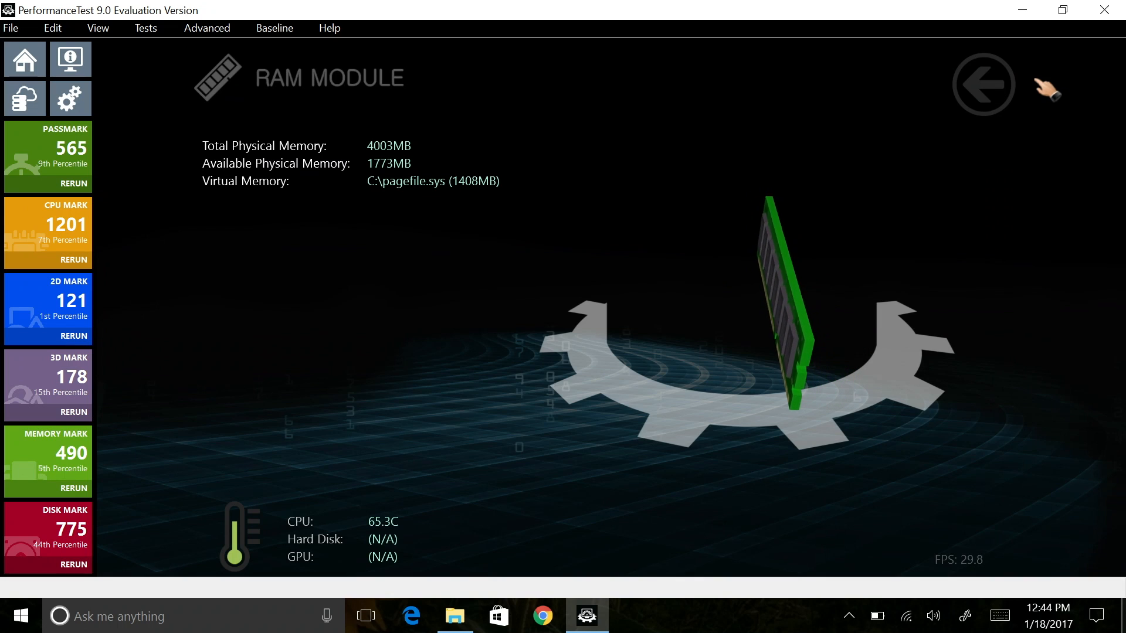
{"action": "left_click", "coordinate": [983, 84]}
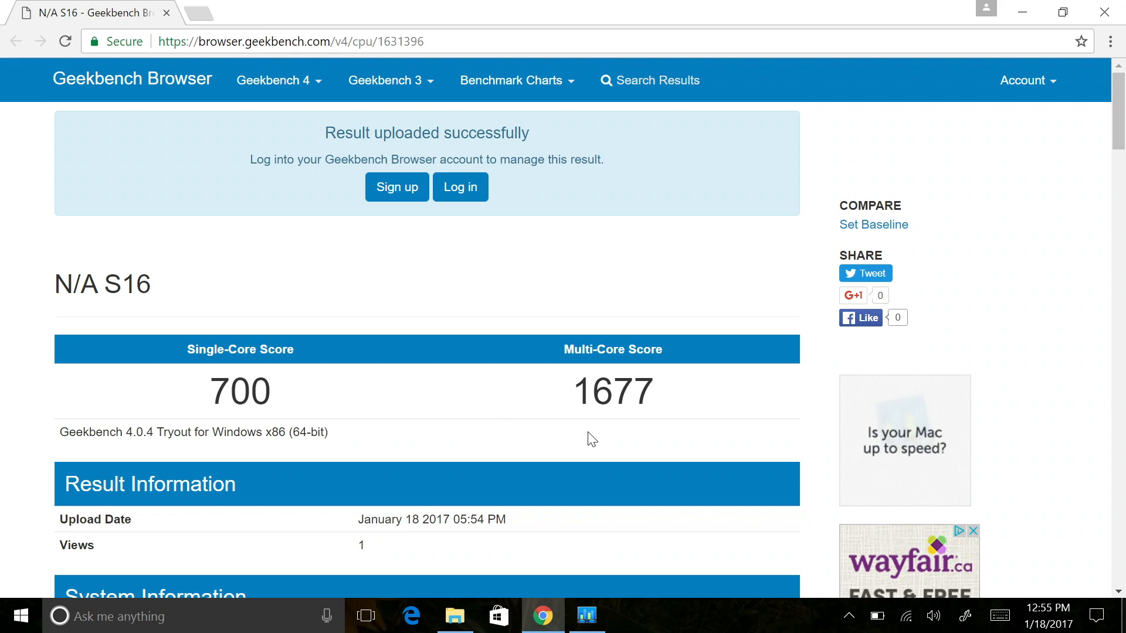
{"action": "mouse_move", "coordinate": [582, 431]}
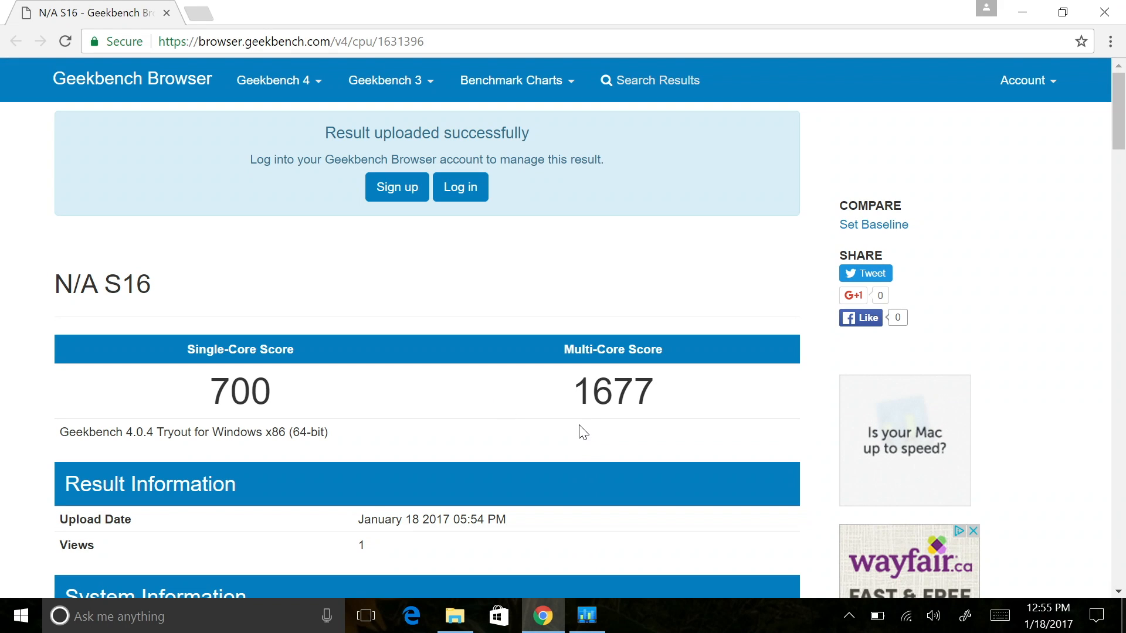
- Scroll the Geekbench result page down to its system information
{"action": "scroll", "scroll_direction": "down", "scroll_amount": 3}
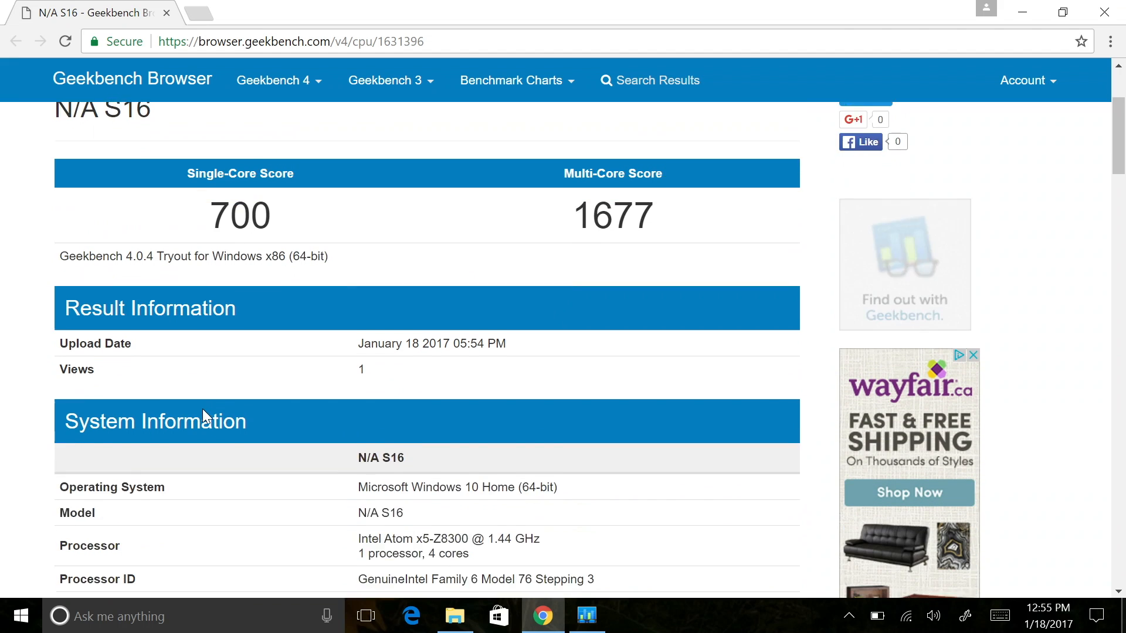
{"action": "scroll", "scroll_direction": "down", "scroll_amount": 3}
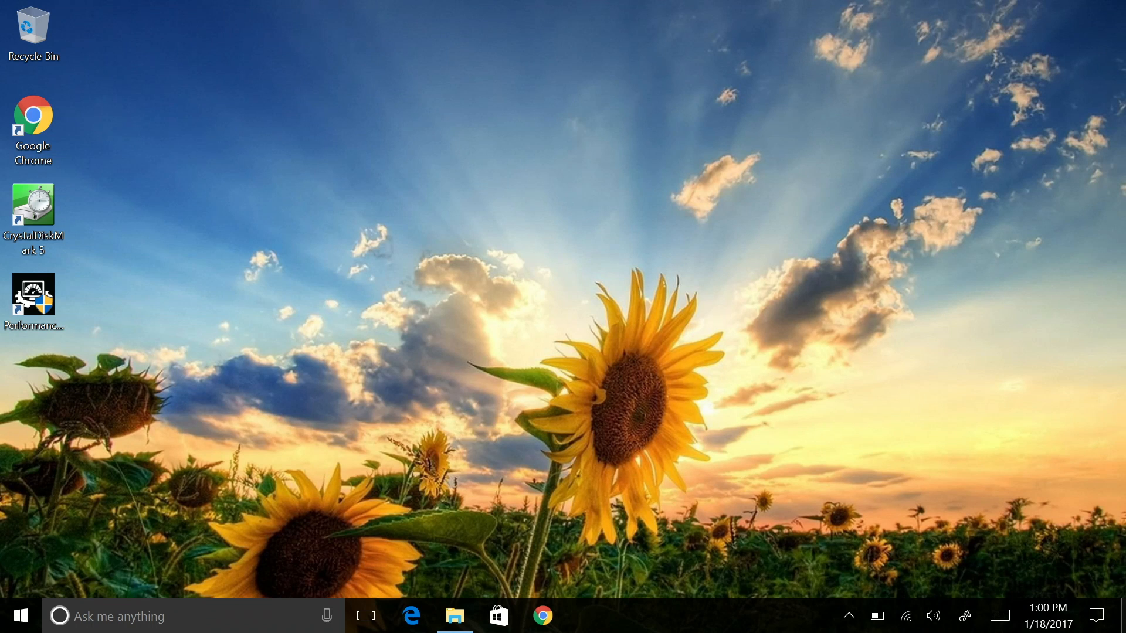
- Launch the Edge browser from the taskbar briefly and close it again
{"action": "left_click", "coordinate": [23, 613]}
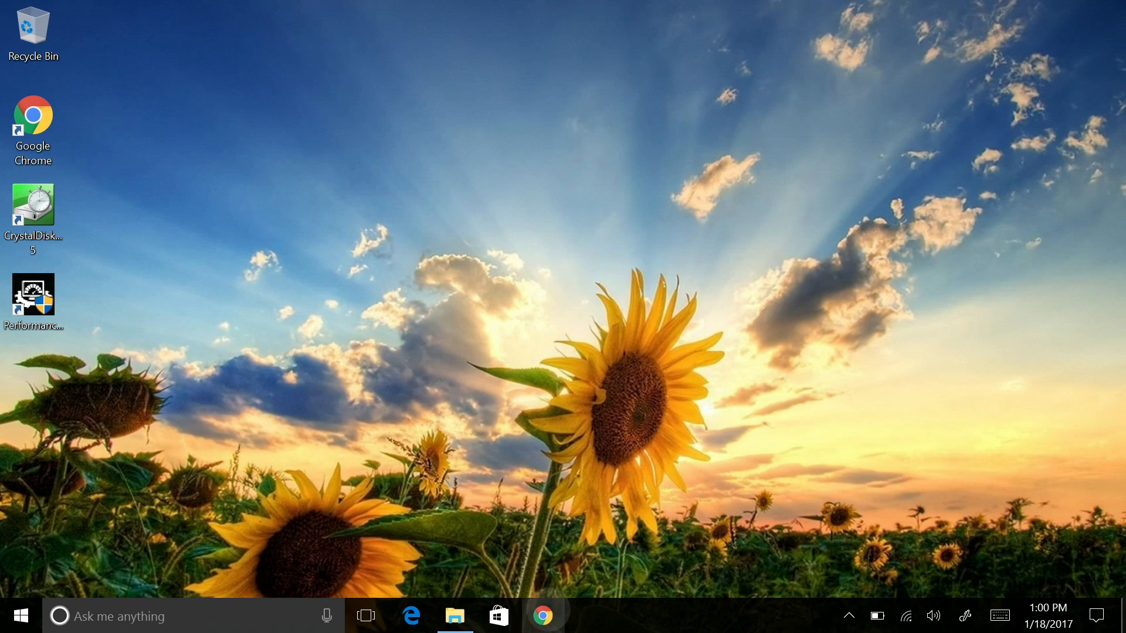
{"action": "left_click", "coordinate": [542, 615]}
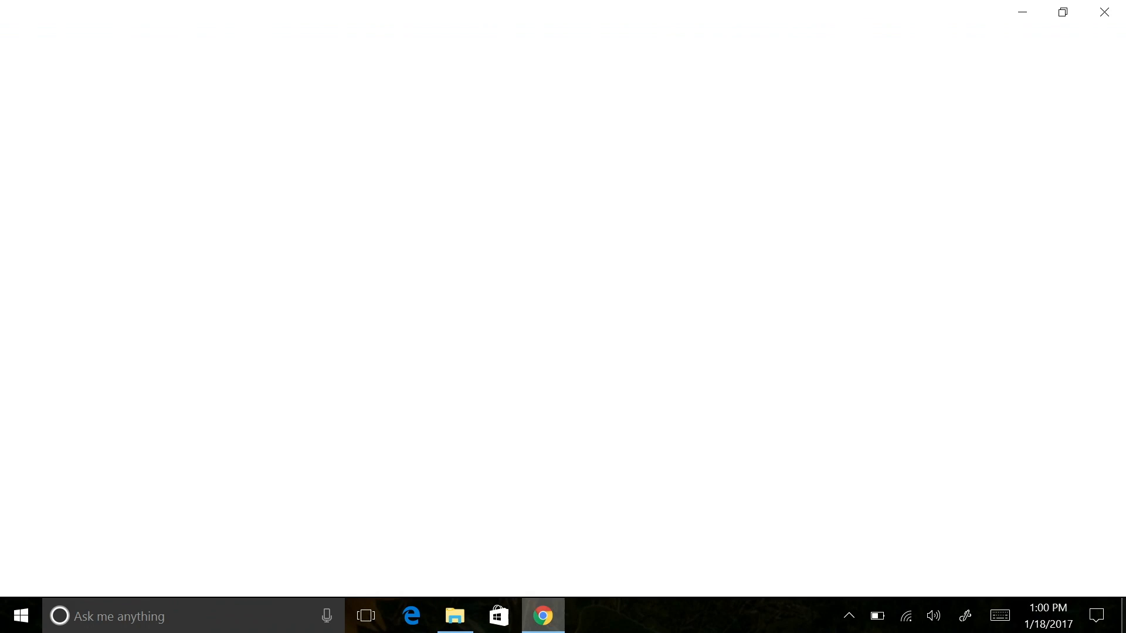
{"action": "left_click", "coordinate": [498, 615]}
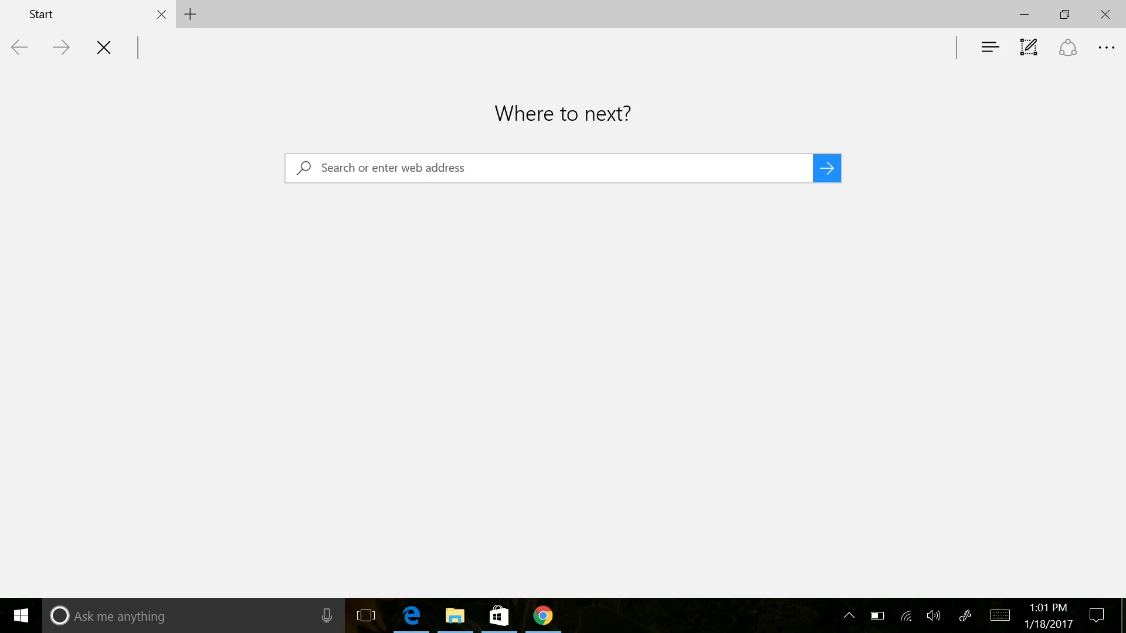
{"action": "left_click", "coordinate": [542, 615]}
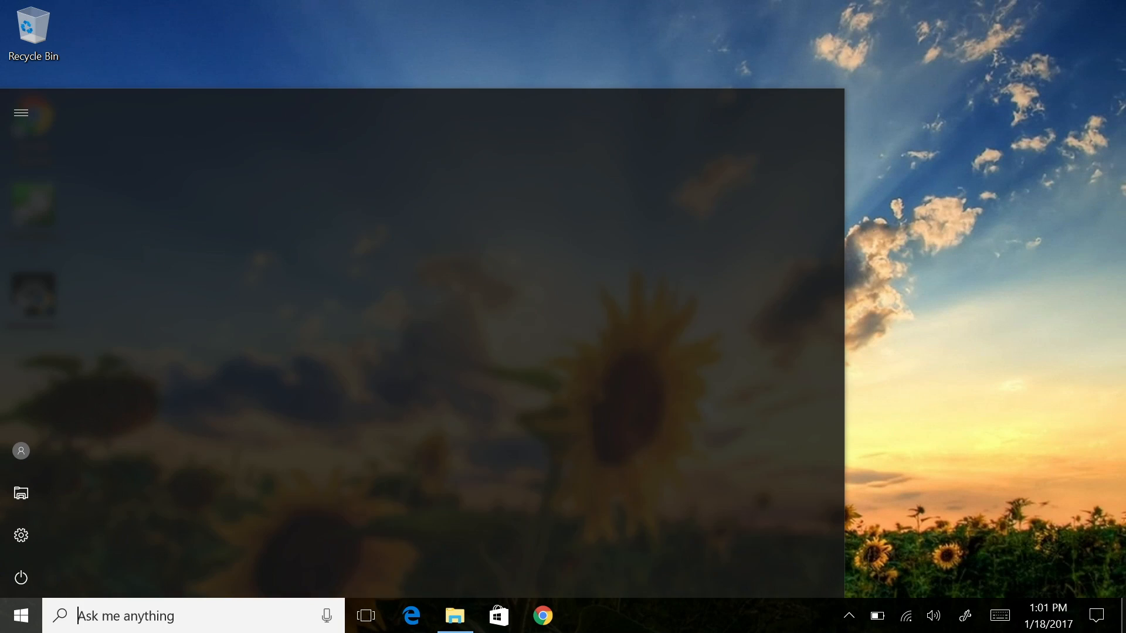
- Start File Explorer on the LEXAR (D:) USB drive listing its video files
{"action": "left_click", "coordinate": [20, 534]}
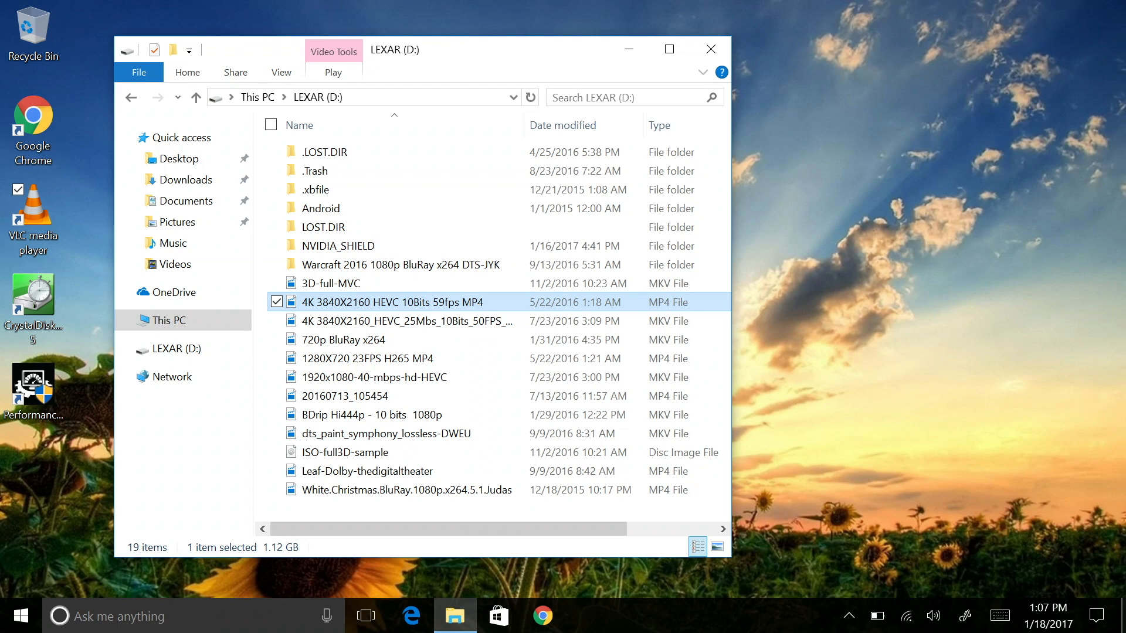
- Play the Warcraft 2016 1080p MKV in VLC media player enlarged, then close it
{"action": "double_click", "coordinate": [401, 264]}
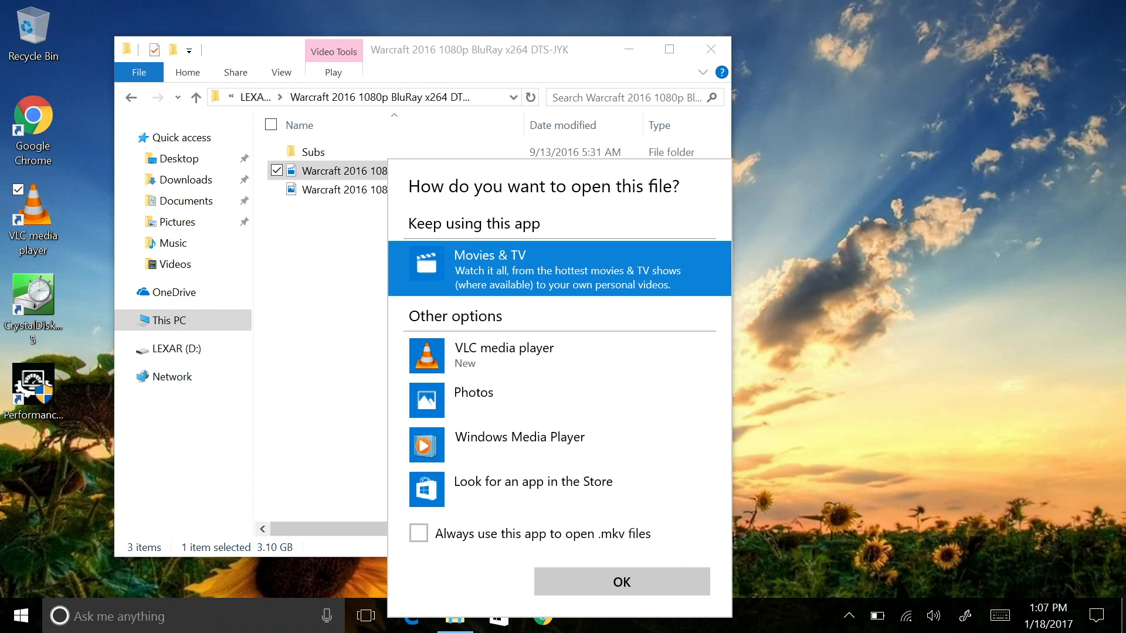
{"action": "left_click", "coordinate": [621, 582]}
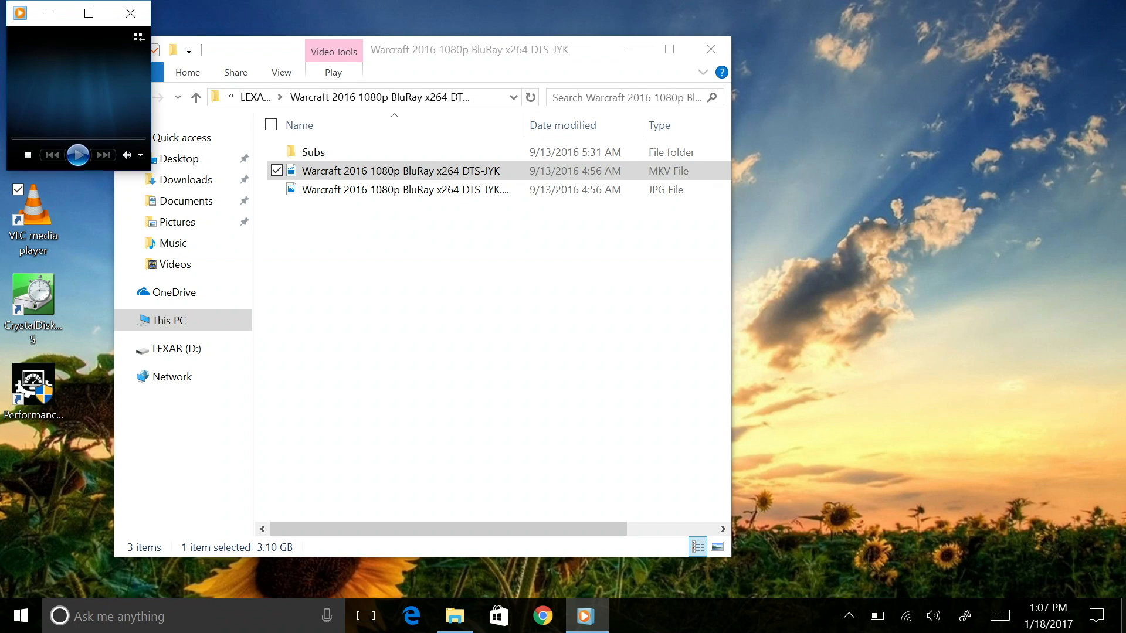
{"action": "double_click", "coordinate": [396, 171]}
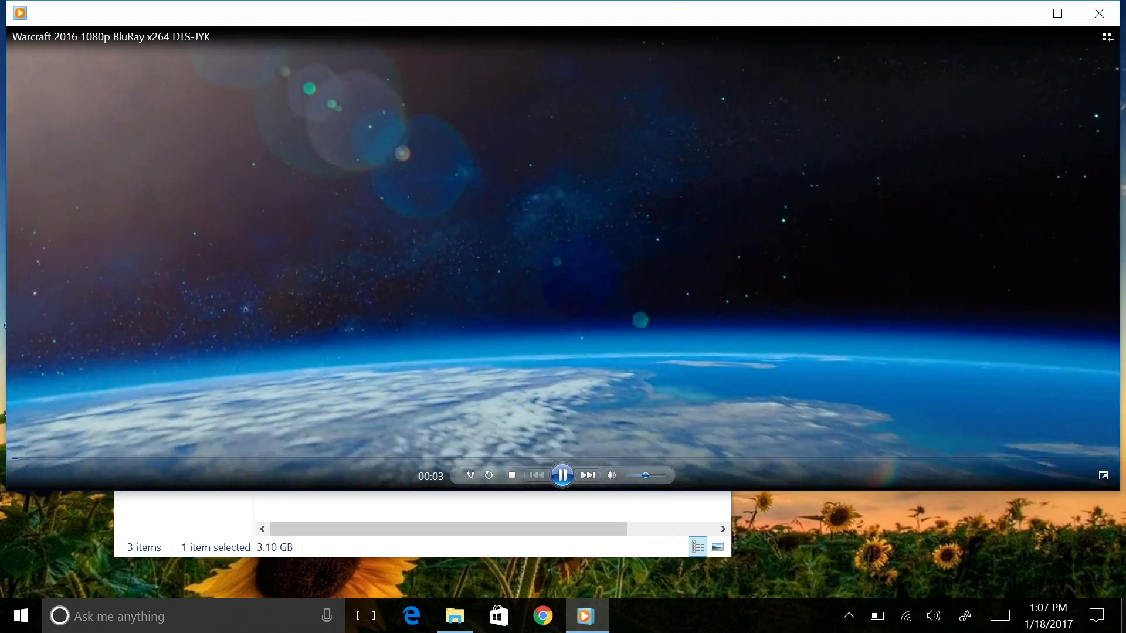
{"action": "left_click_drag", "start_coordinate": [21, 460], "coordinate": [166, 460]}
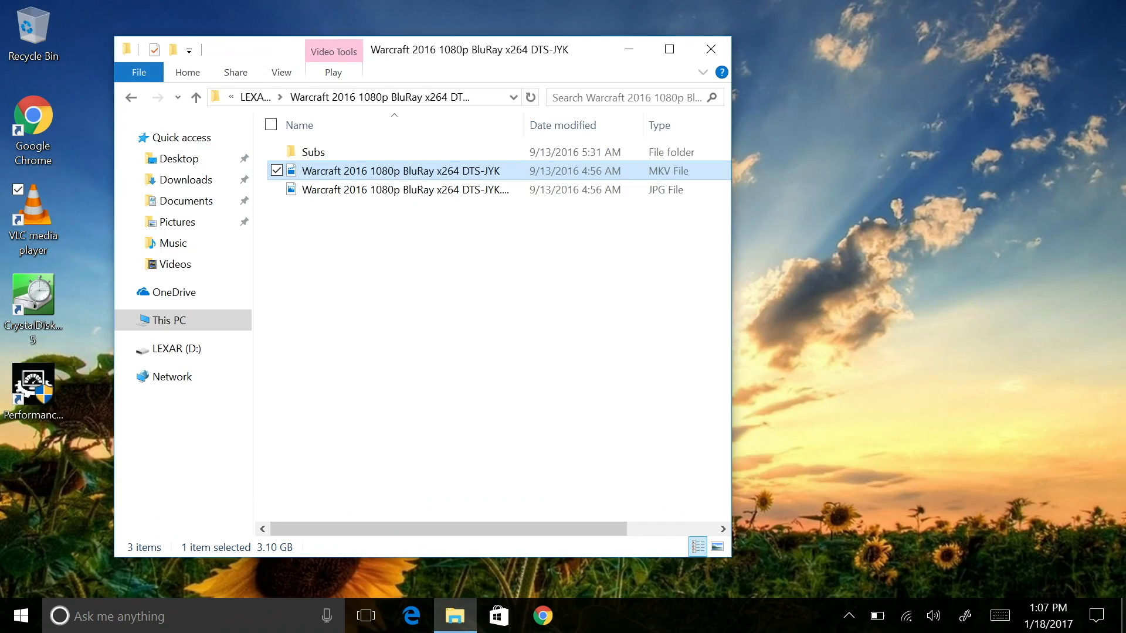
- Back on LEXAR (D:), play the 4K HEVC 59fps MP4 in Movies & TV and close it
{"action": "left_click", "coordinate": [196, 97]}
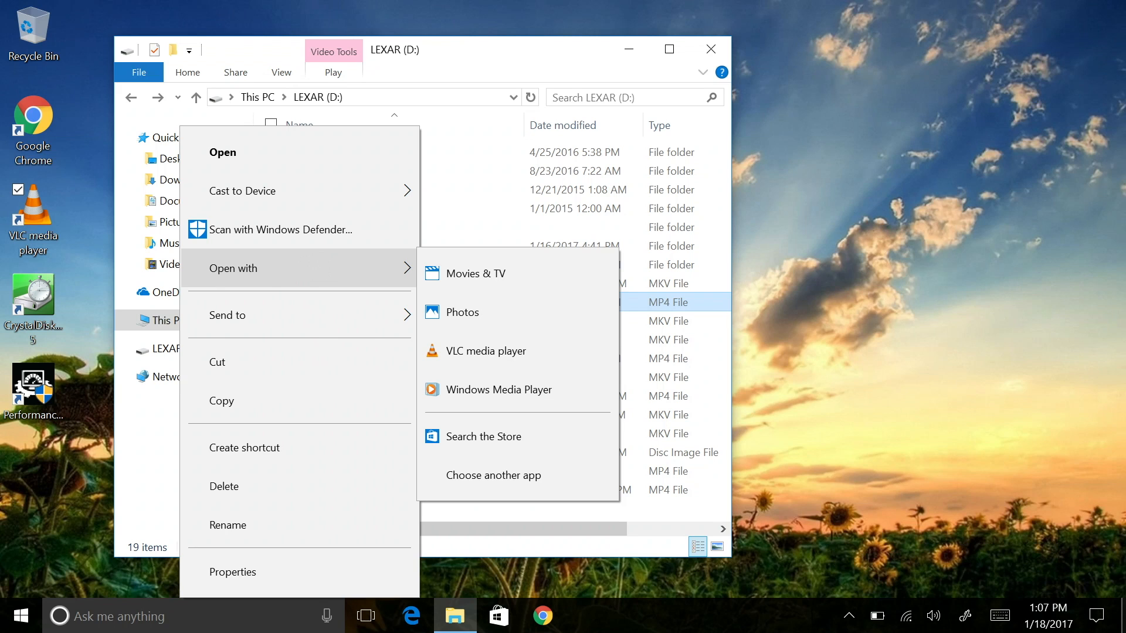
{"action": "left_click", "coordinate": [485, 350]}
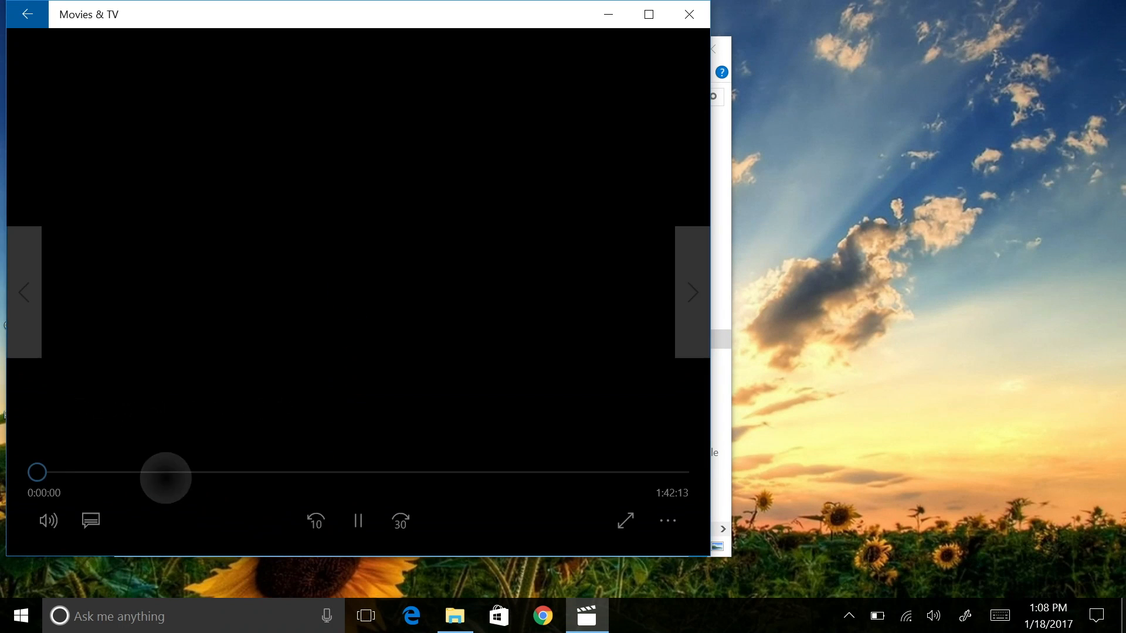
{"action": "left_click_drag", "start_coordinate": [36, 471], "coordinate": [164, 471]}
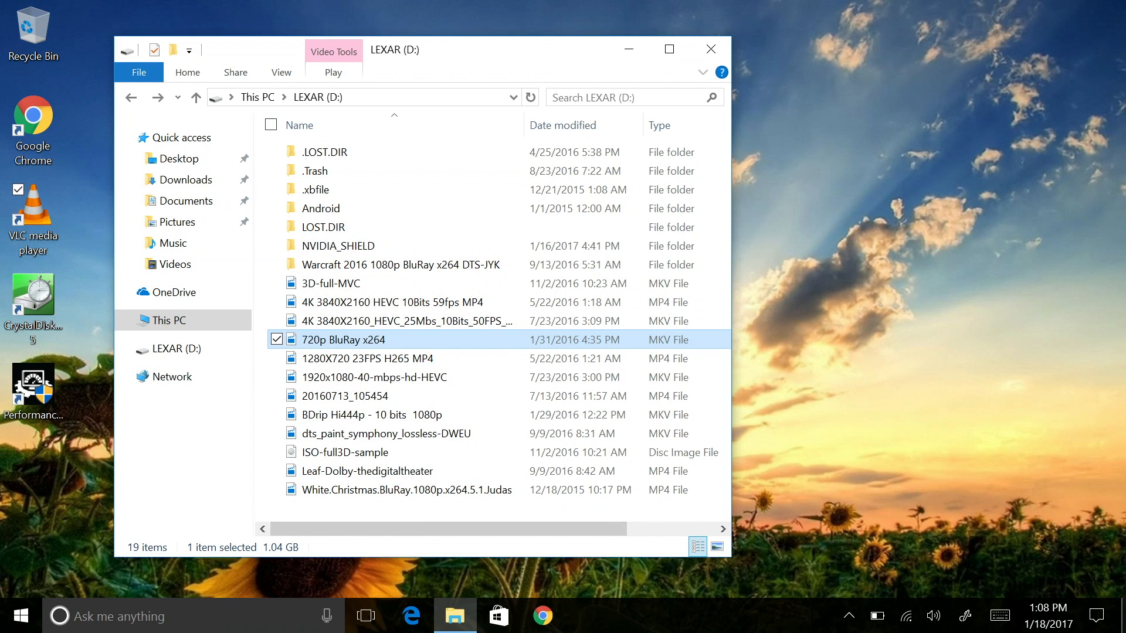
- Play the 1280X720 23FPS H265 MP4 in Movies & TV, close it, then start the 1920x1080-40-mbps-hd-HEVC video
{"action": "left_click", "coordinate": [380, 359]}
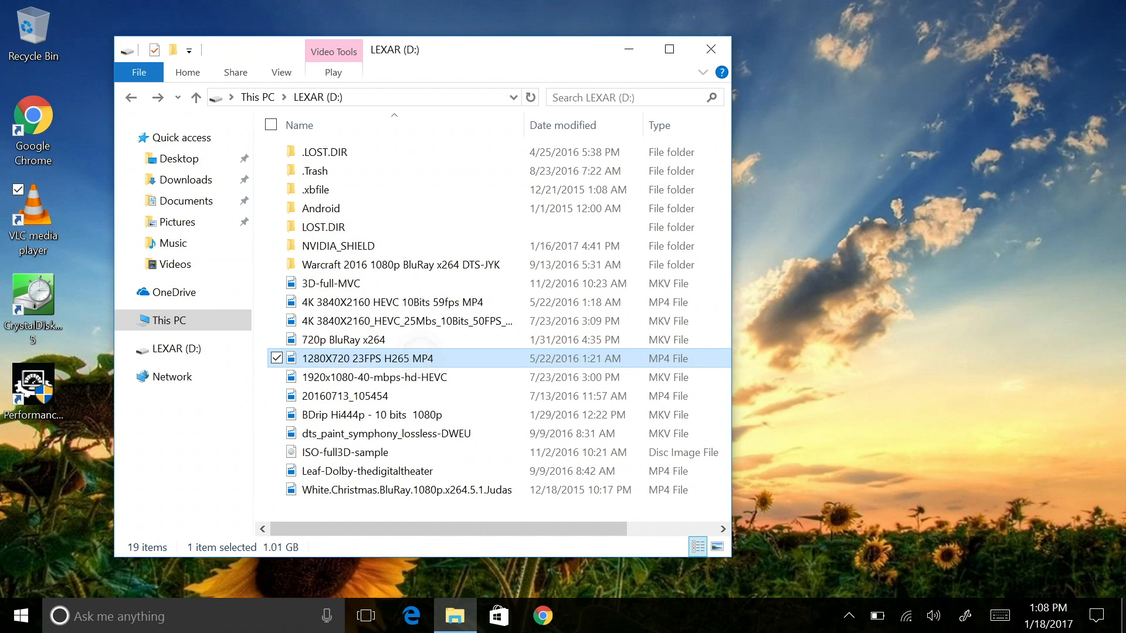
{"action": "double_click", "coordinate": [367, 359]}
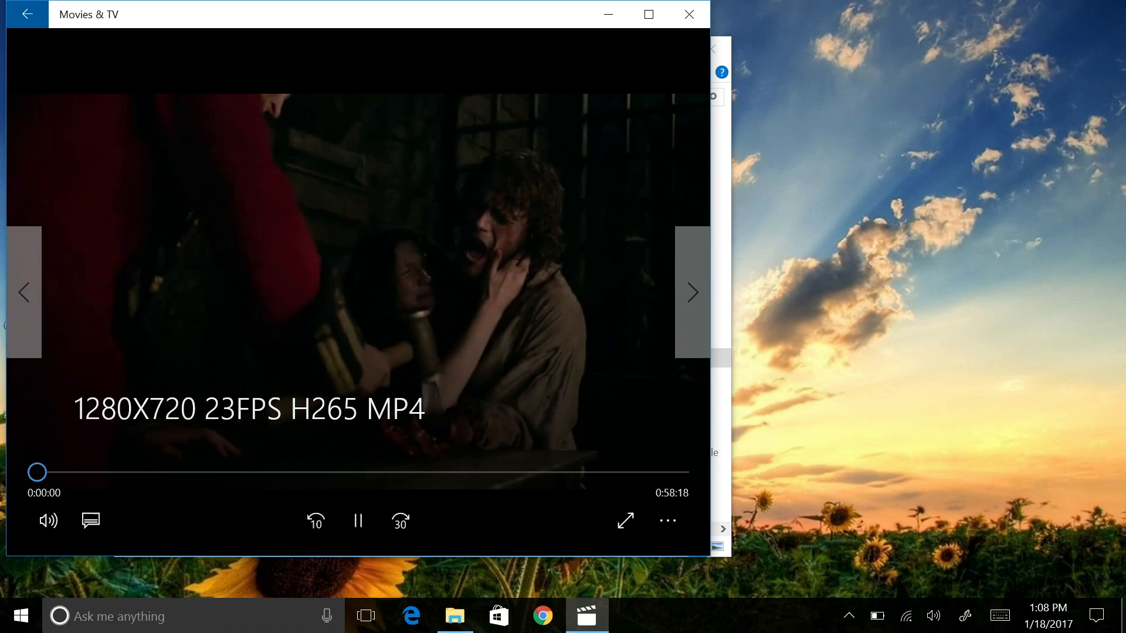
{"action": "left_click_drag", "start_coordinate": [38, 471], "coordinate": [635, 471]}
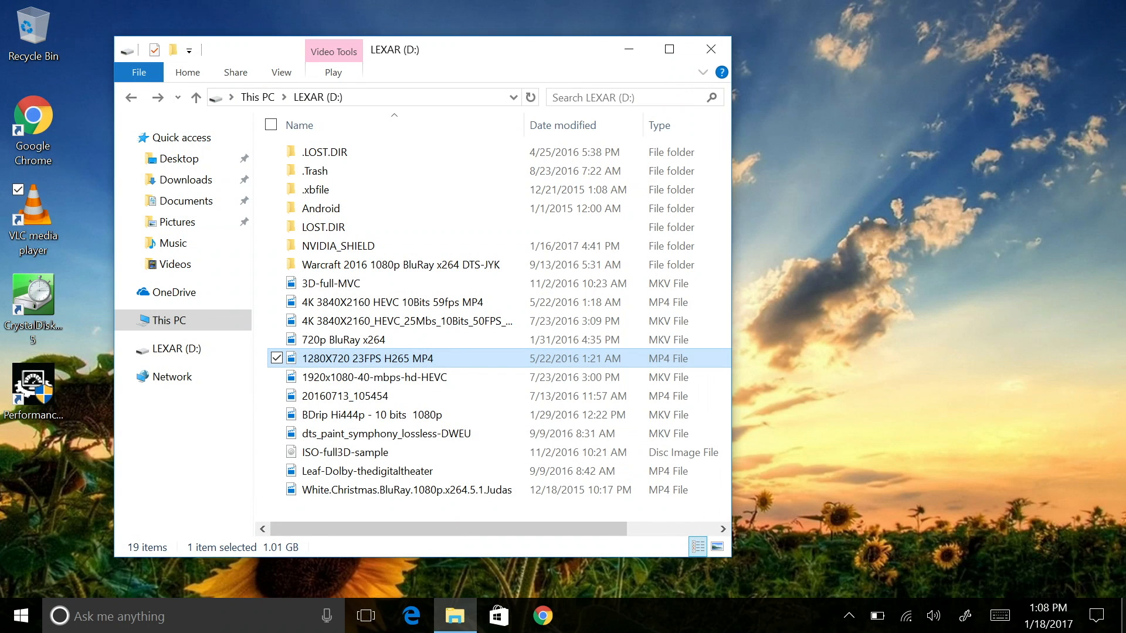
{"action": "double_click", "coordinate": [367, 359]}
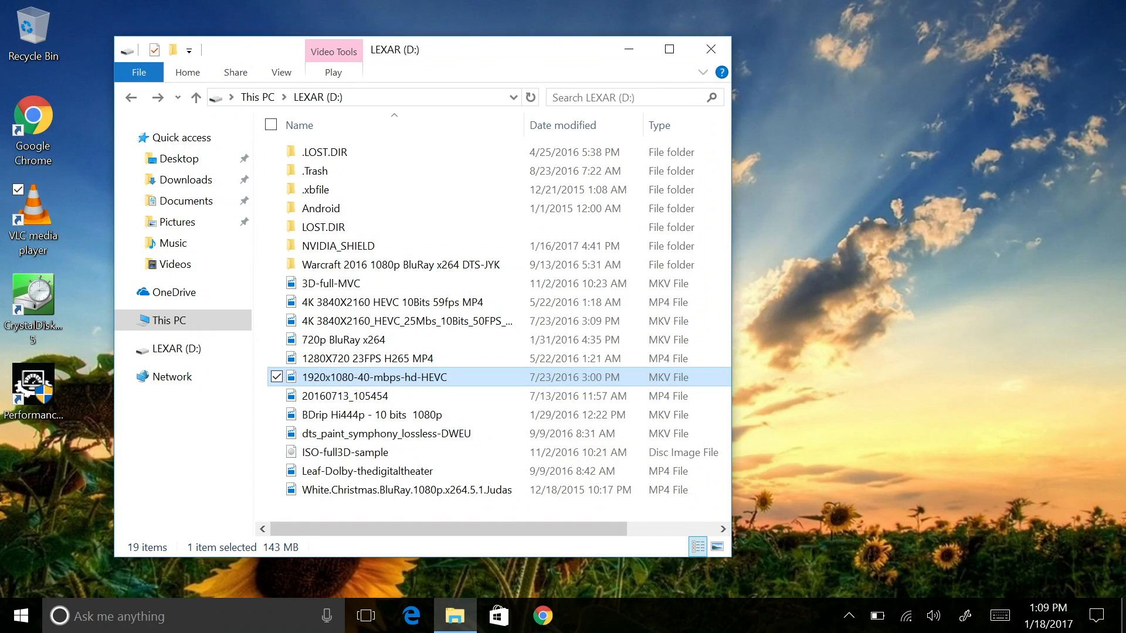
{"action": "left_click", "coordinate": [344, 396]}
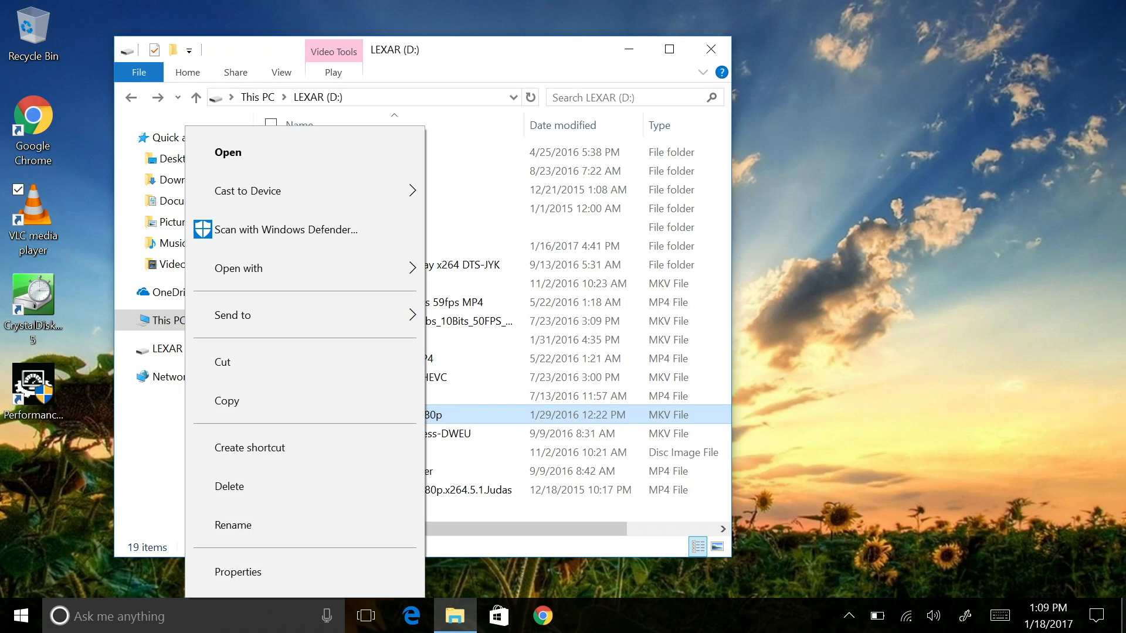
{"action": "left_click", "coordinate": [239, 267]}
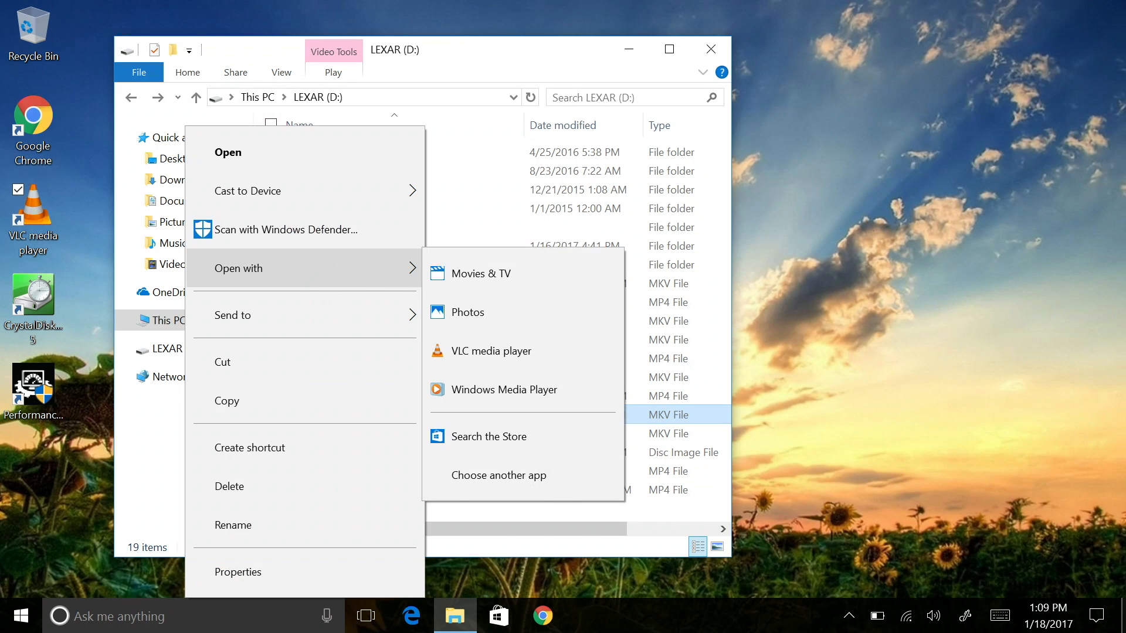
{"action": "left_click", "coordinate": [490, 351]}
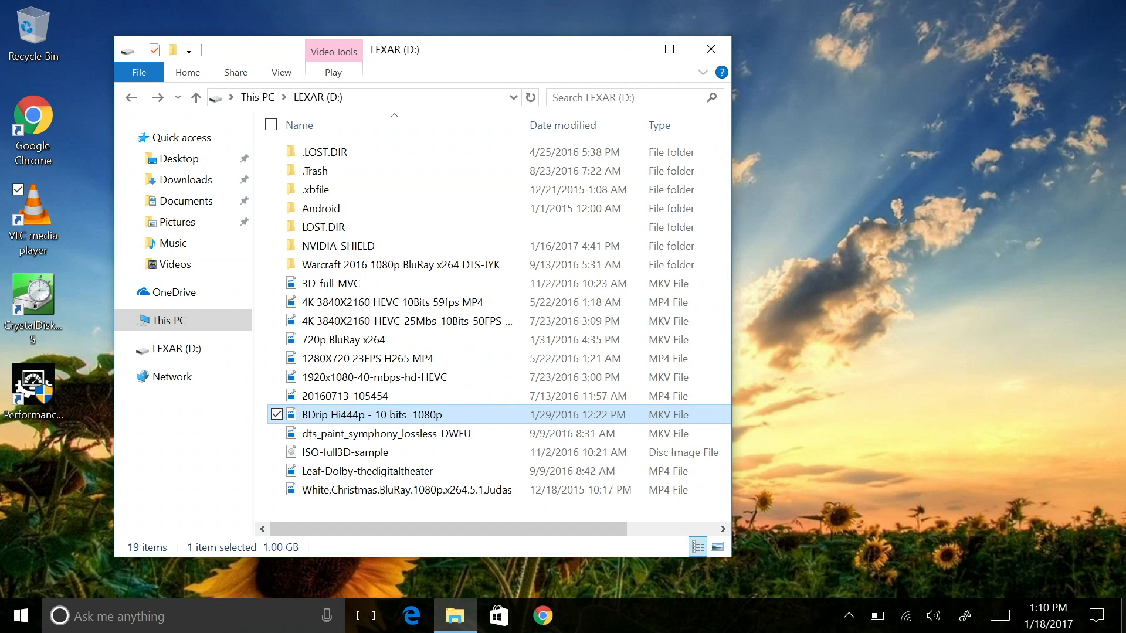
{"action": "left_click", "coordinate": [406, 490]}
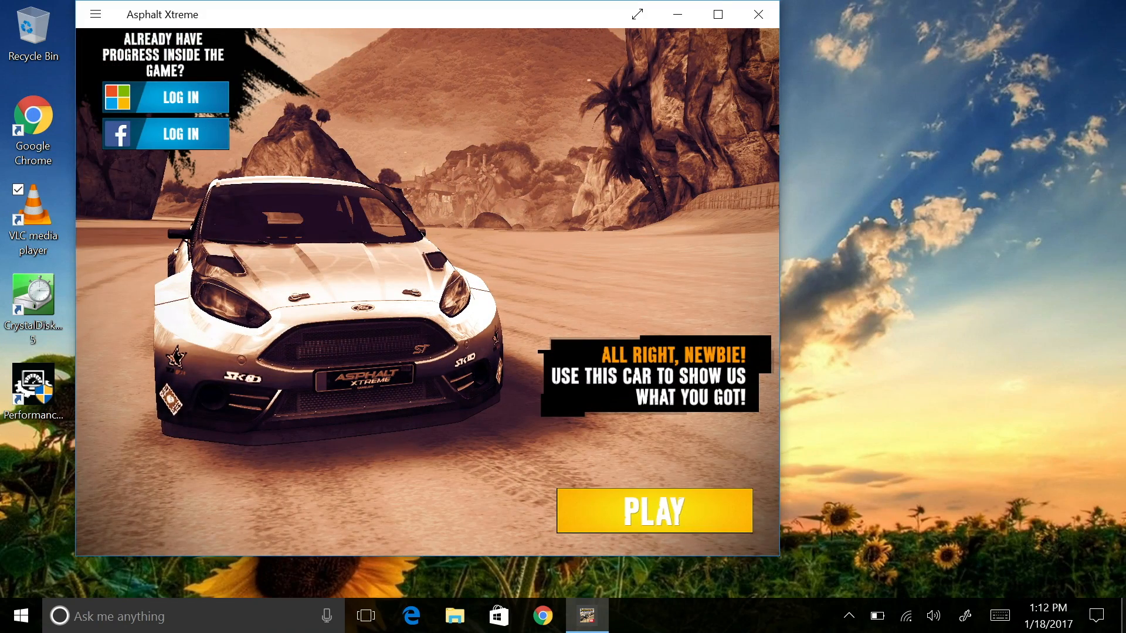
- Make Asphalt Xtreme fill the screen and start the first race
{"action": "left_click", "coordinate": [654, 510]}
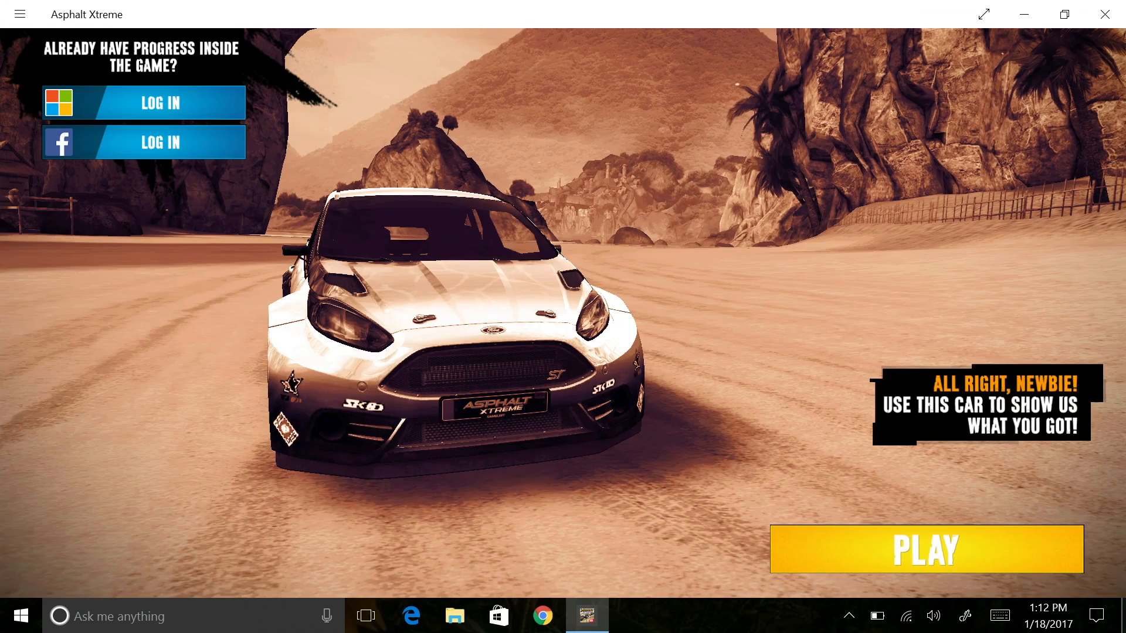
{"action": "left_click", "coordinate": [926, 549]}
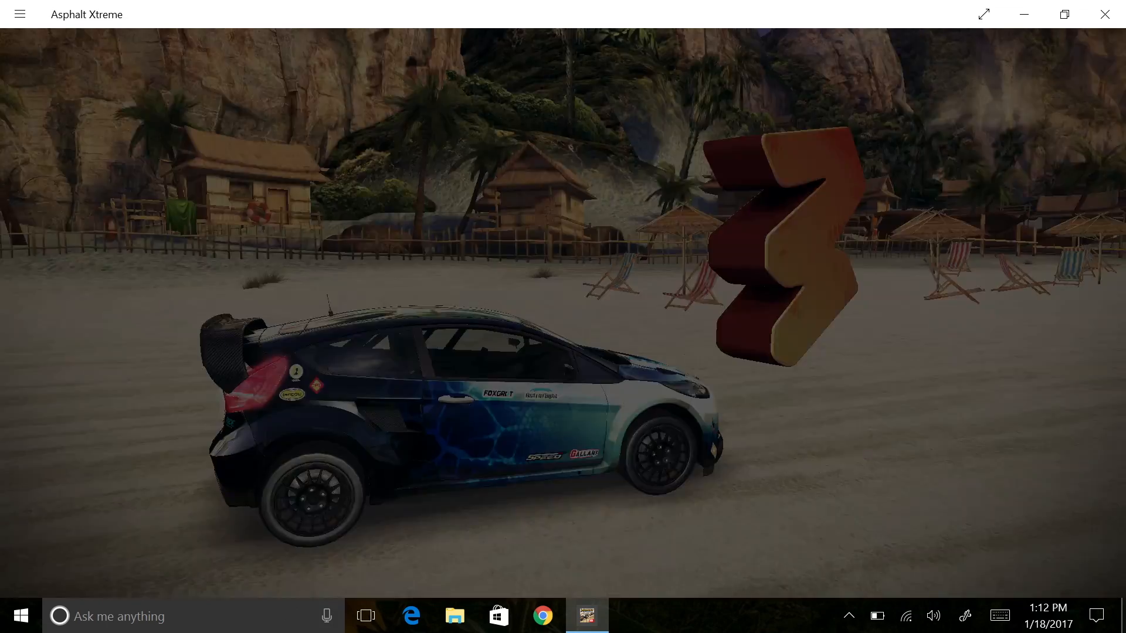